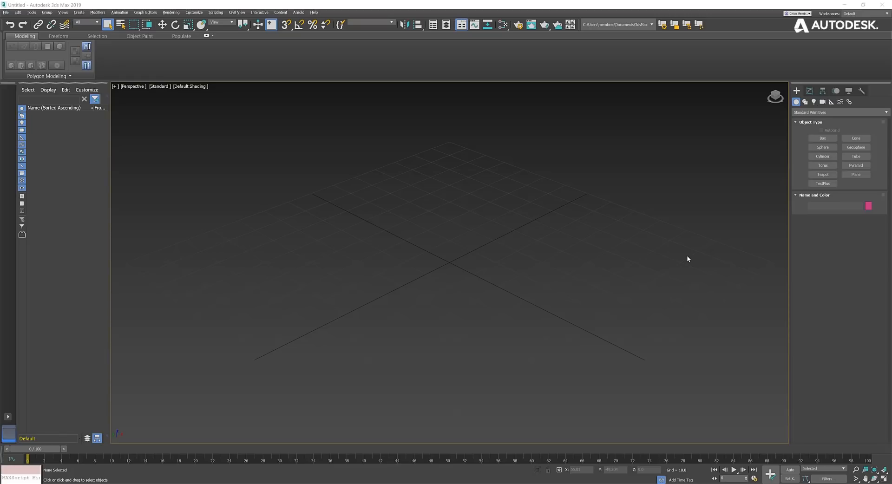
pyautogui.moveTo(260, 192)
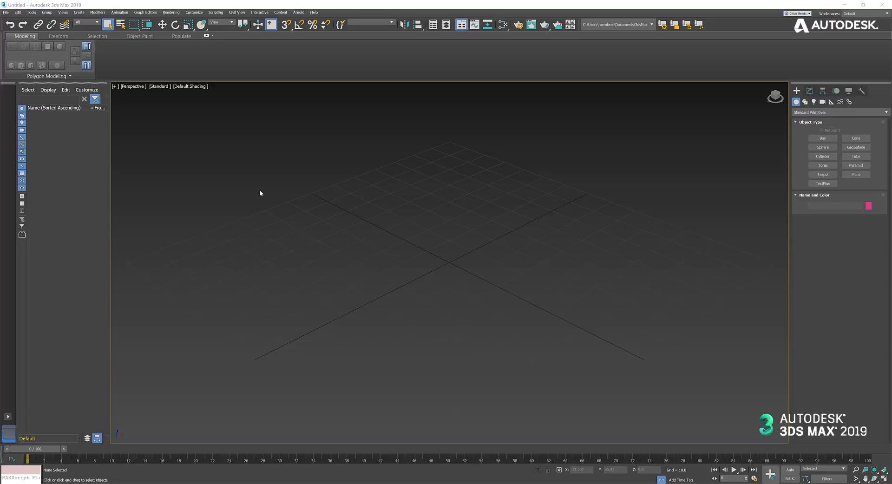
pyautogui.moveTo(83, 84)
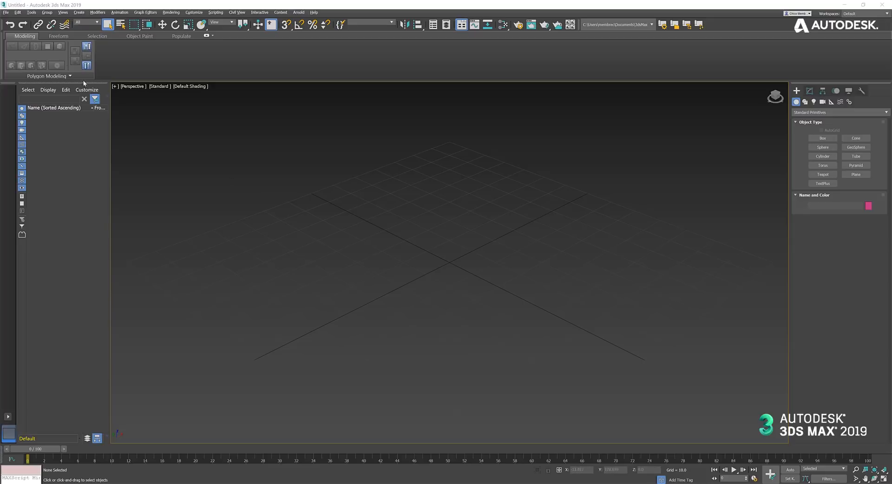
# Start an import and choose the Community Center 2019 Revit file
pyautogui.click(6, 12)
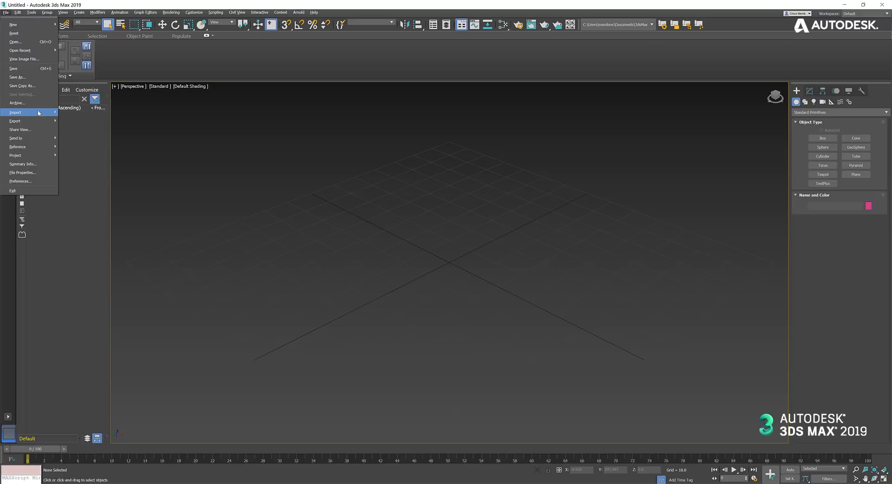
pyautogui.click(16, 113)
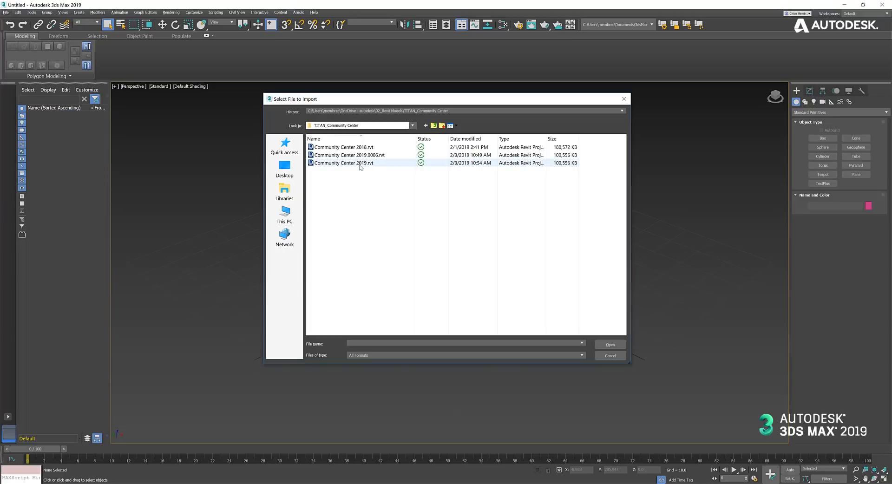
pyautogui.click(343, 163)
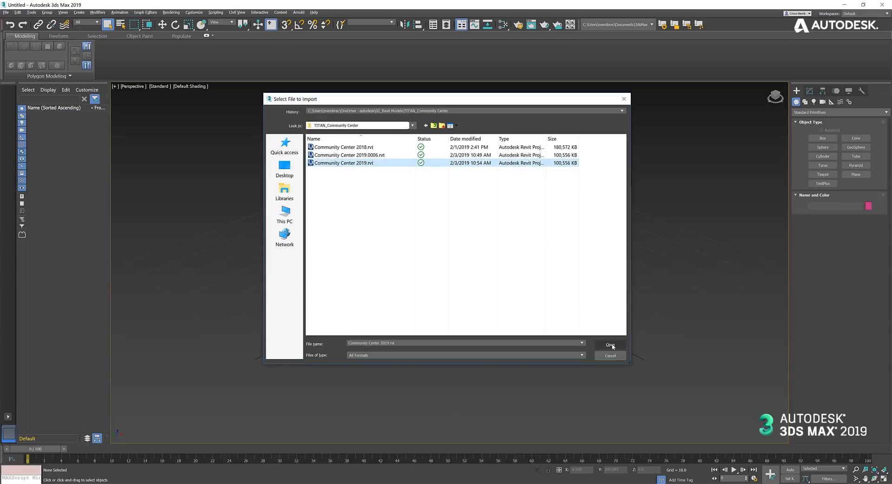
pyautogui.click(610, 343)
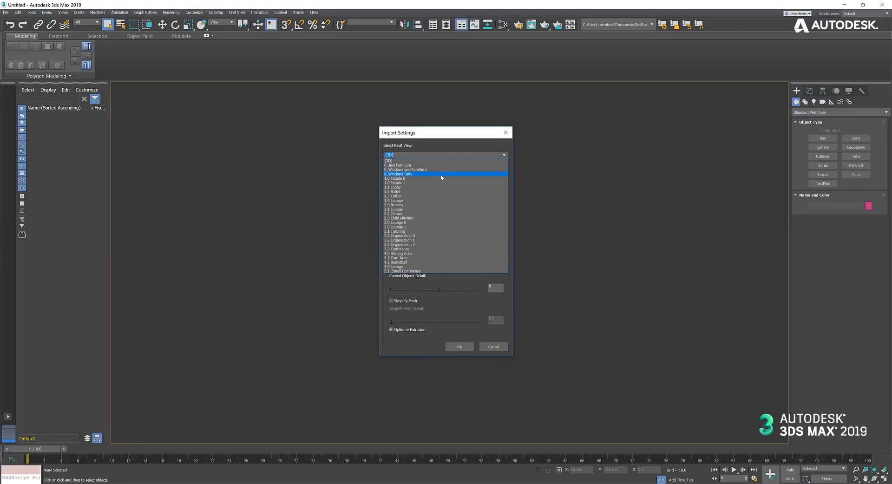
# Pick the Windows and Furniture view and the Do Not Combine Entities rule
pyautogui.click(405, 169)
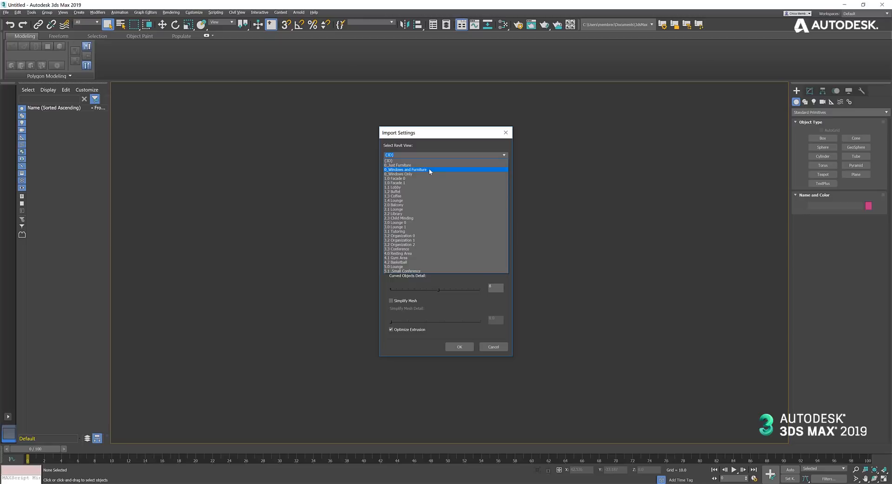
pyautogui.click(405, 169)
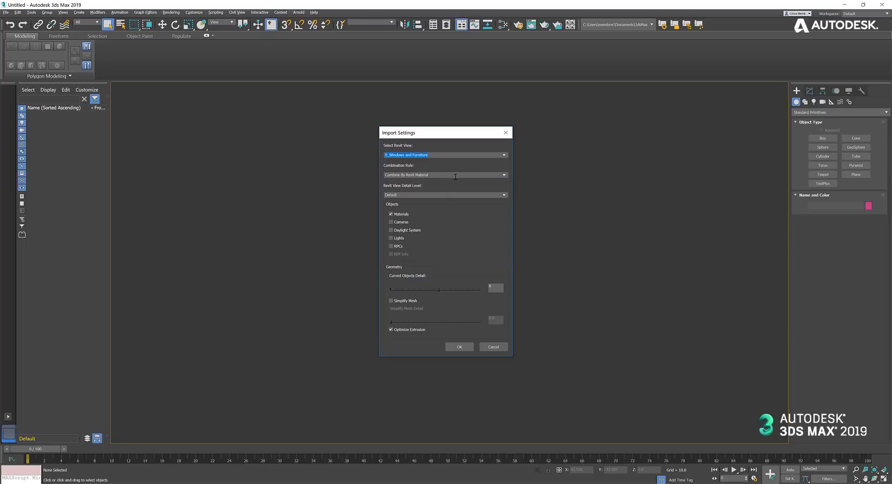
pyautogui.click(503, 175)
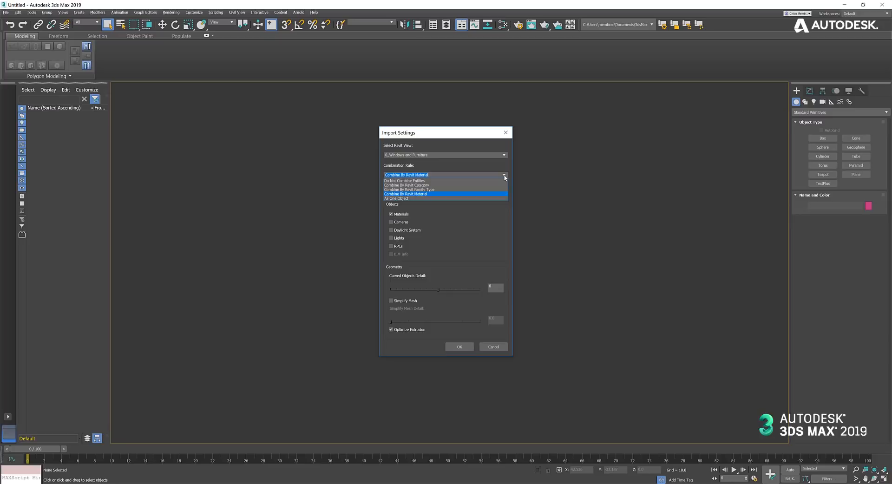
pyautogui.moveTo(484, 199)
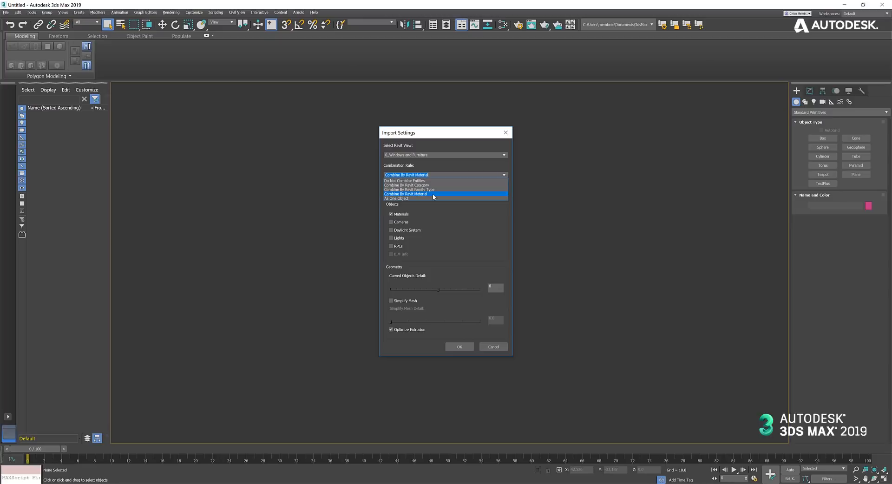
pyautogui.moveTo(435, 189)
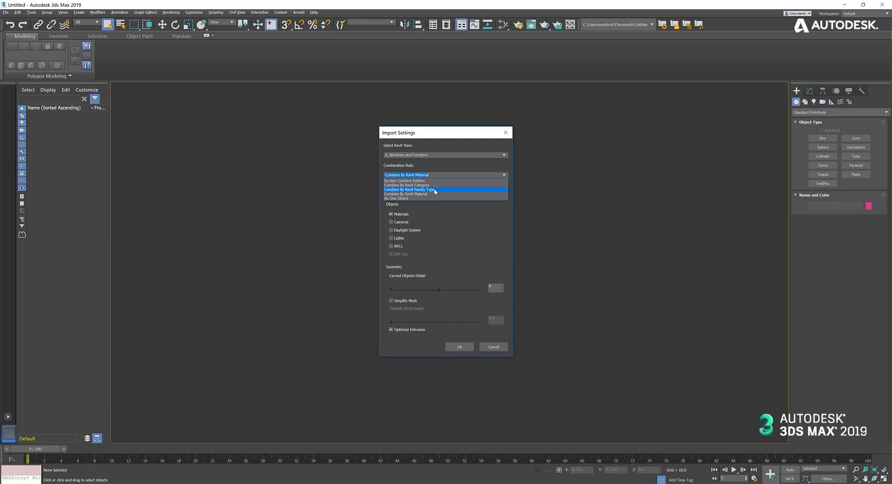
pyautogui.moveTo(441, 186)
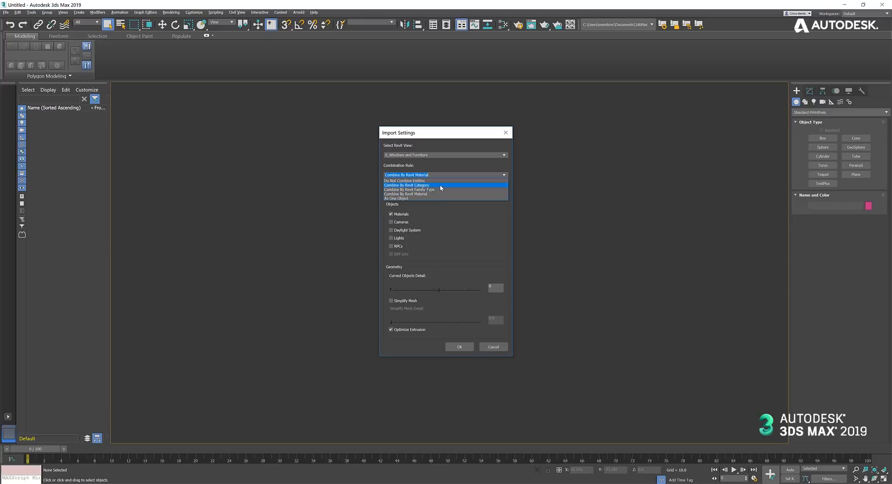
pyautogui.moveTo(438, 190)
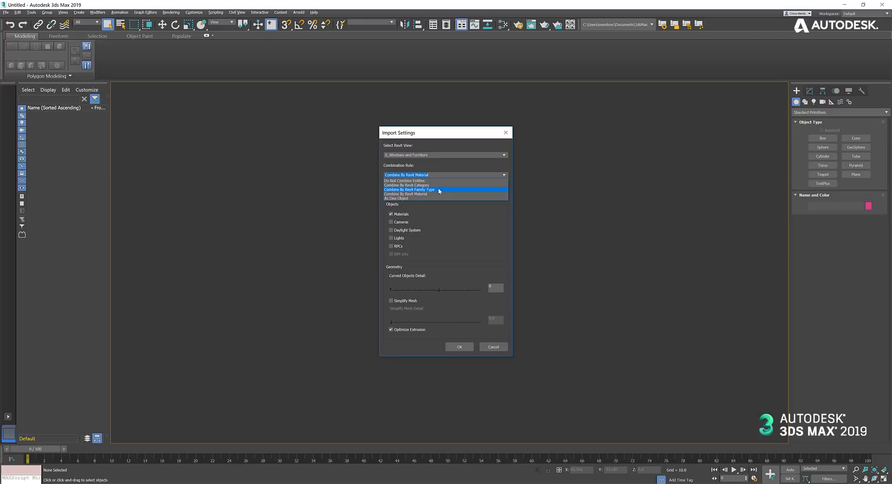
pyautogui.moveTo(438, 190)
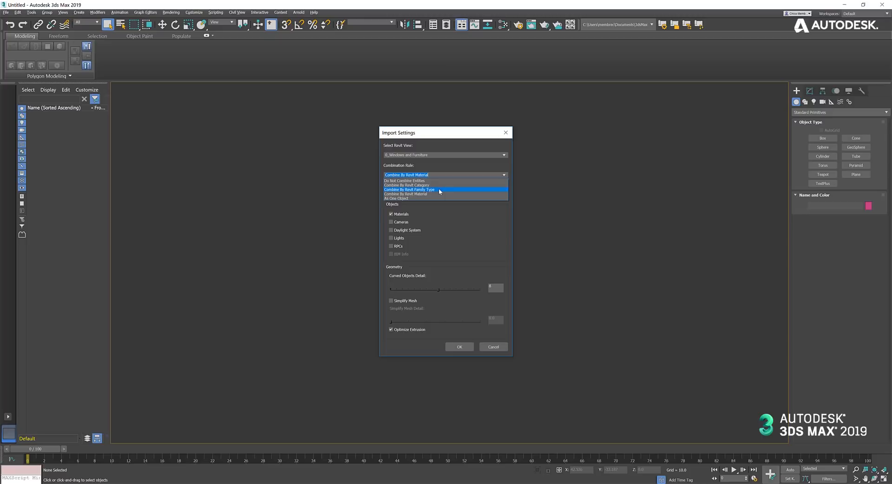
pyautogui.moveTo(435, 182)
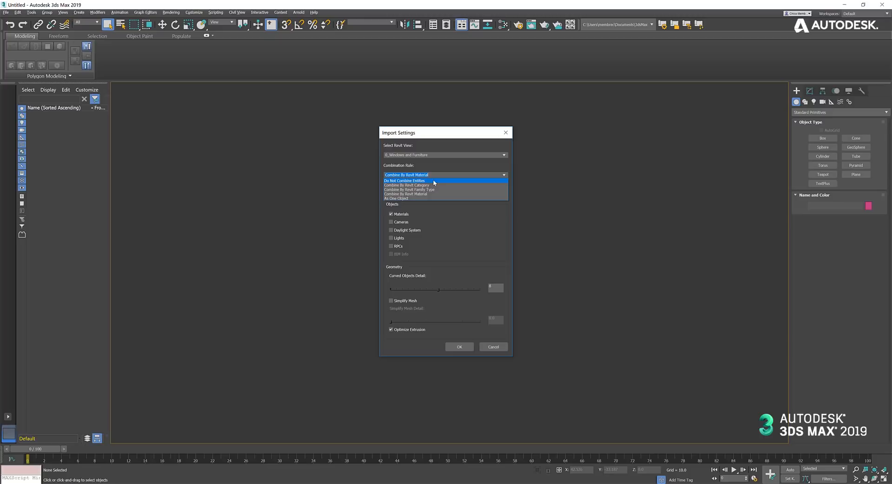
pyautogui.moveTo(428, 184)
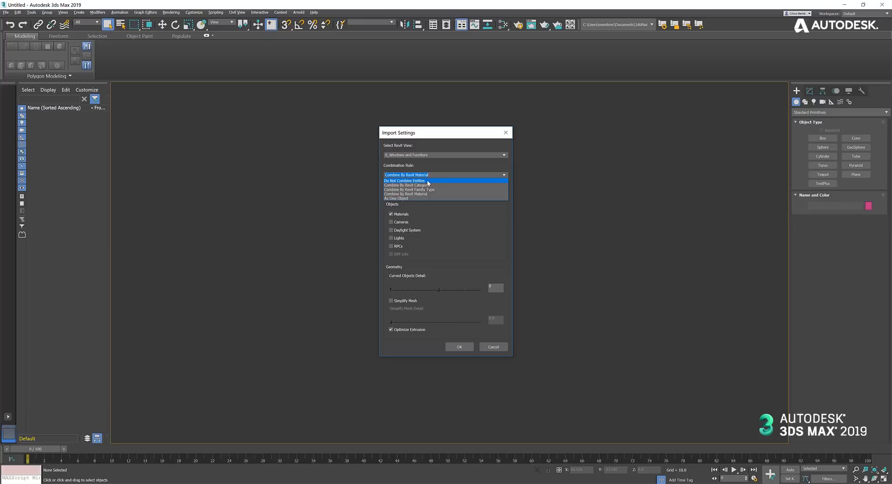
pyautogui.click(405, 180)
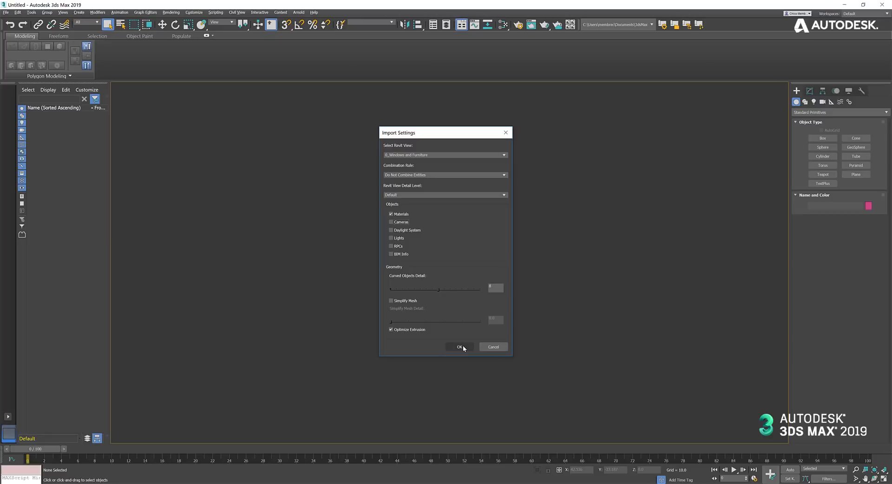
pyautogui.click(458, 346)
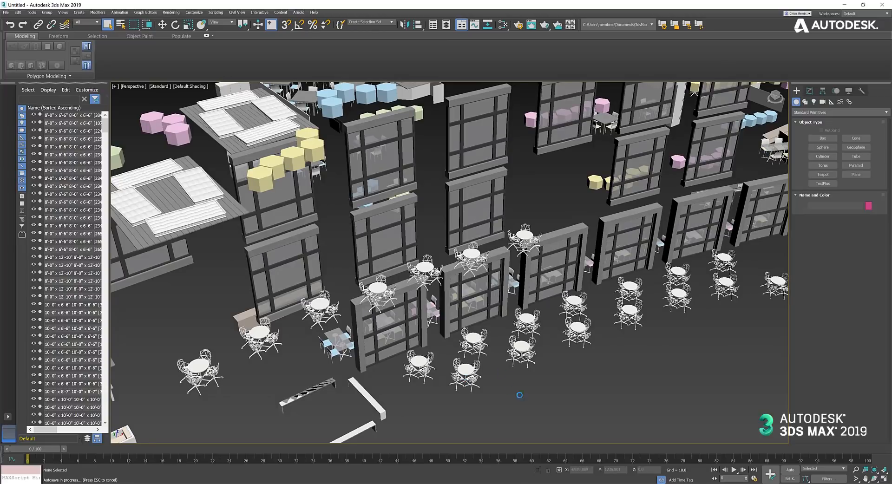
pyautogui.moveTo(464, 370)
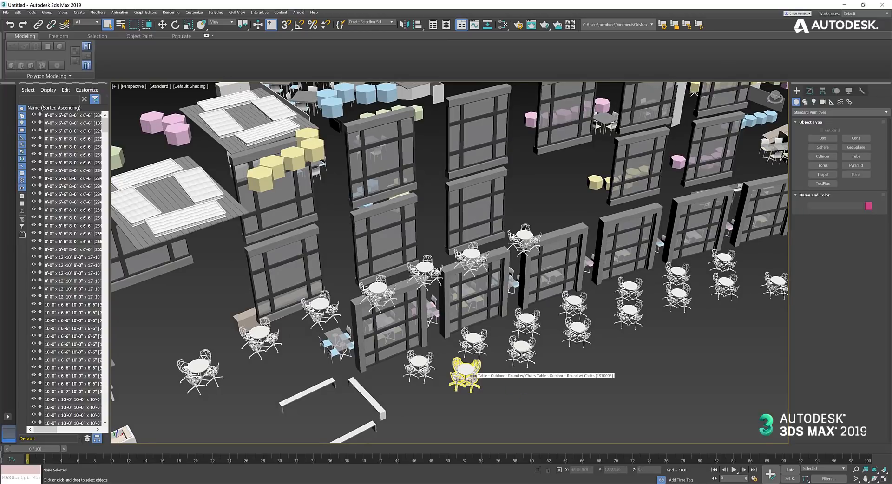
pyautogui.click(466, 370)
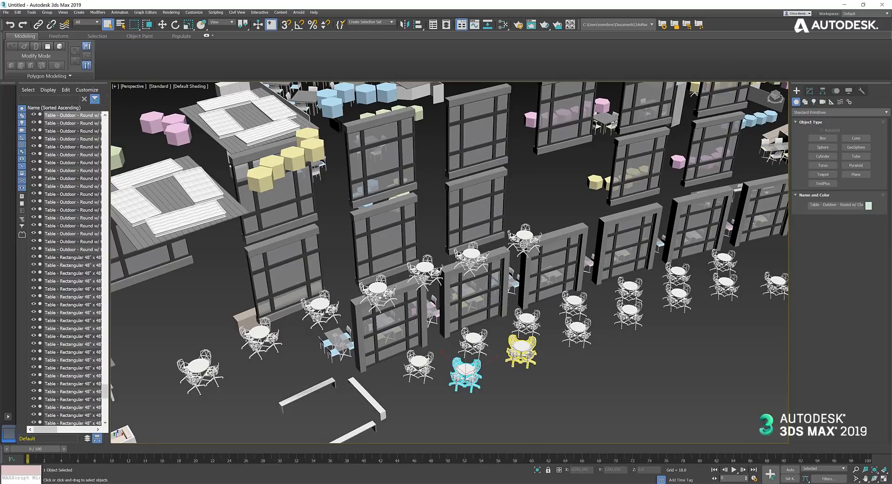
pyautogui.moveTo(464, 364); pyautogui.dragTo(575, 330)
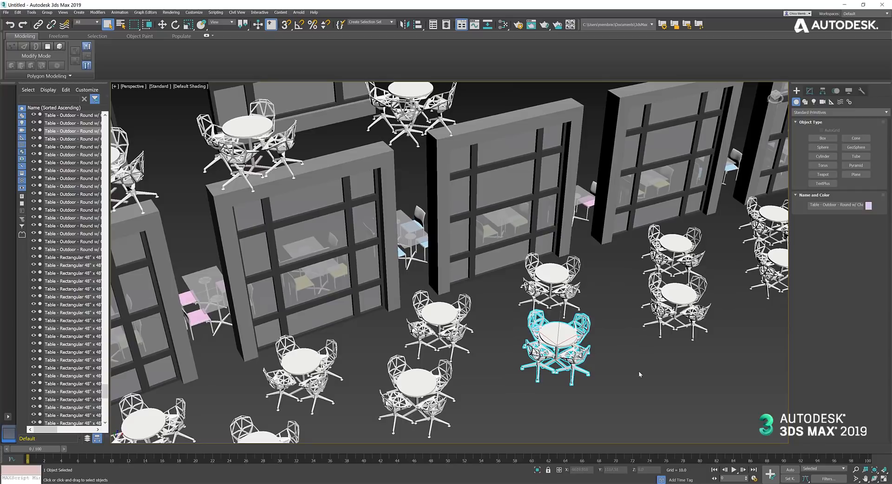
pyautogui.click(634, 367)
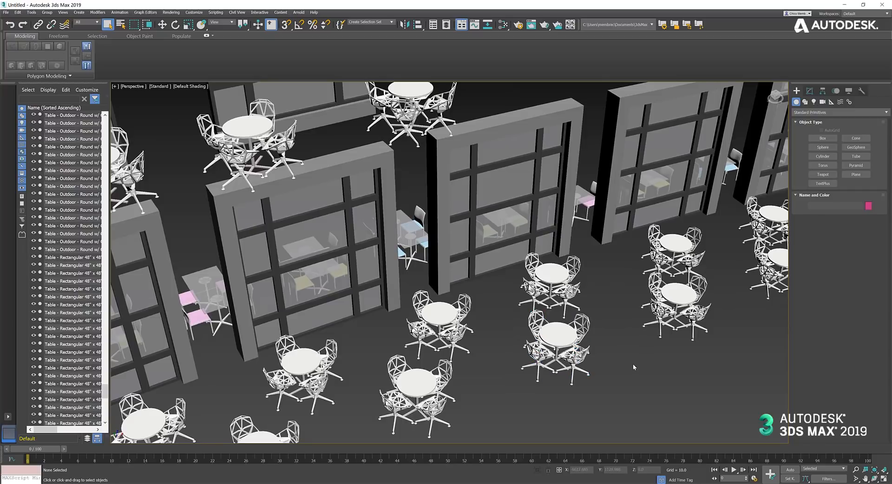
pyautogui.click(555, 342)
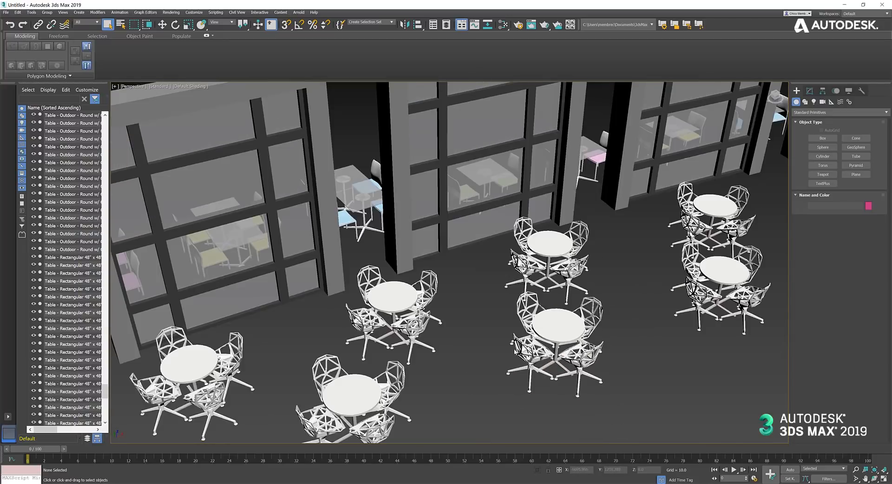
pyautogui.click(555, 333)
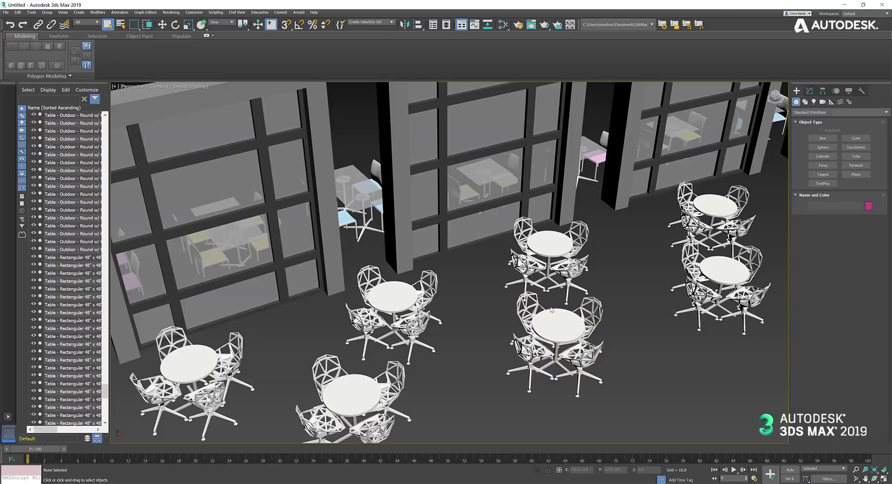
pyautogui.moveTo(458, 377)
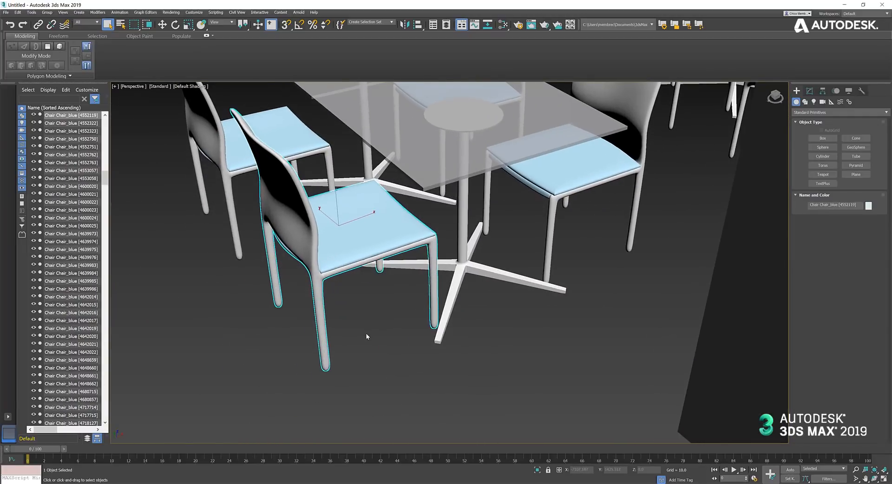
pyautogui.click(366, 336)
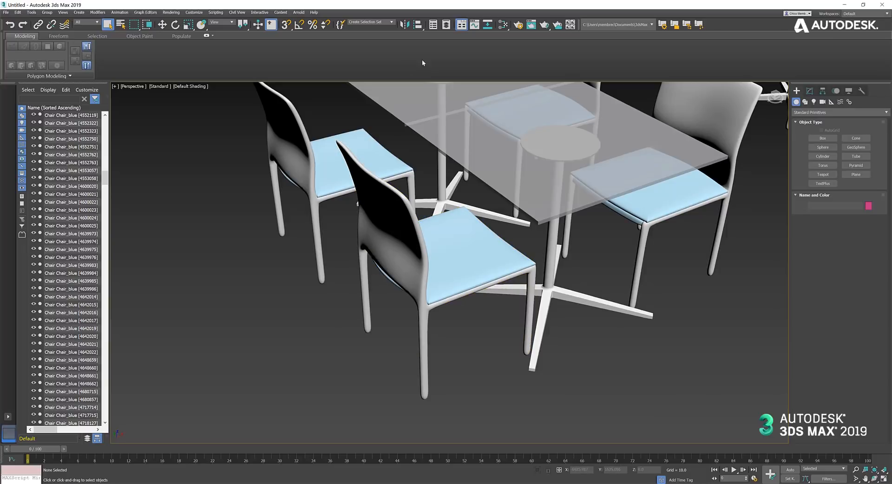
# Assign the red material to one chair in the Slate Material Editor, then close it
pyautogui.click(500, 24)
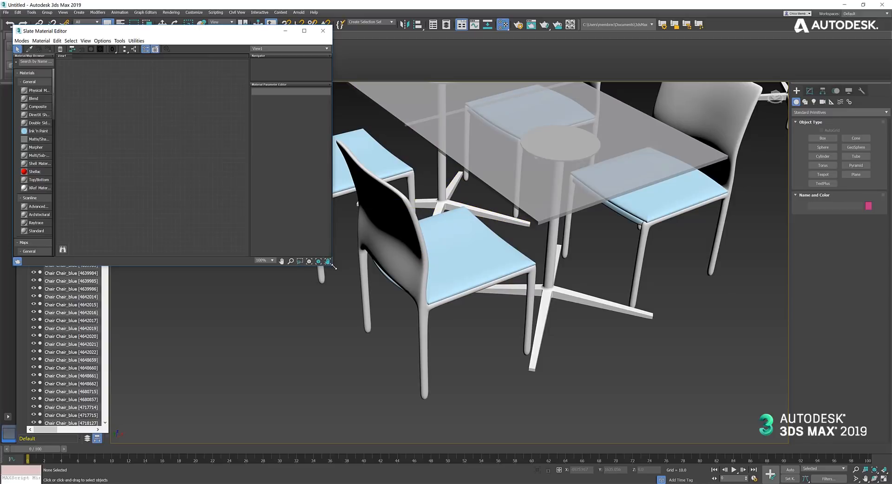
pyautogui.moveTo(34, 172)
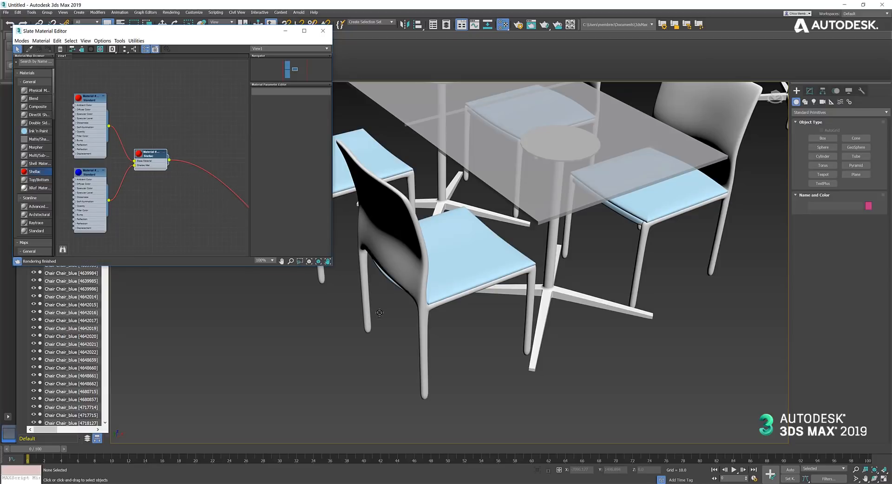
pyautogui.moveTo(465, 270)
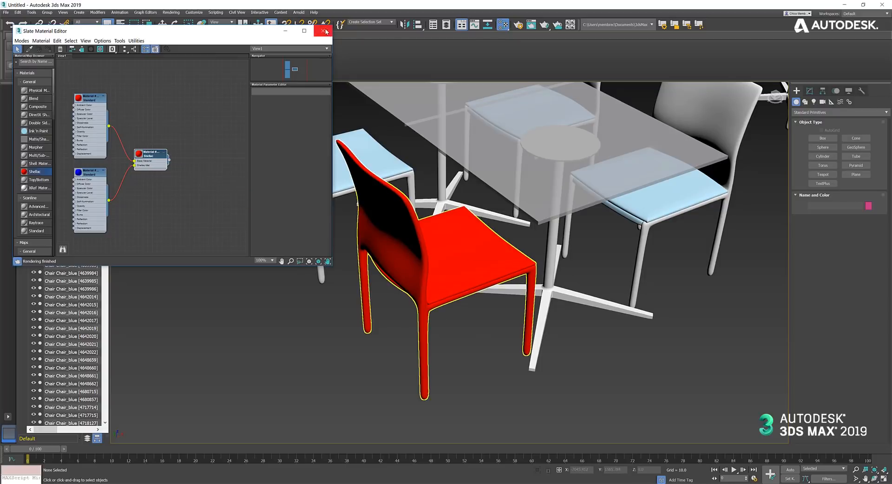
pyautogui.click(323, 30)
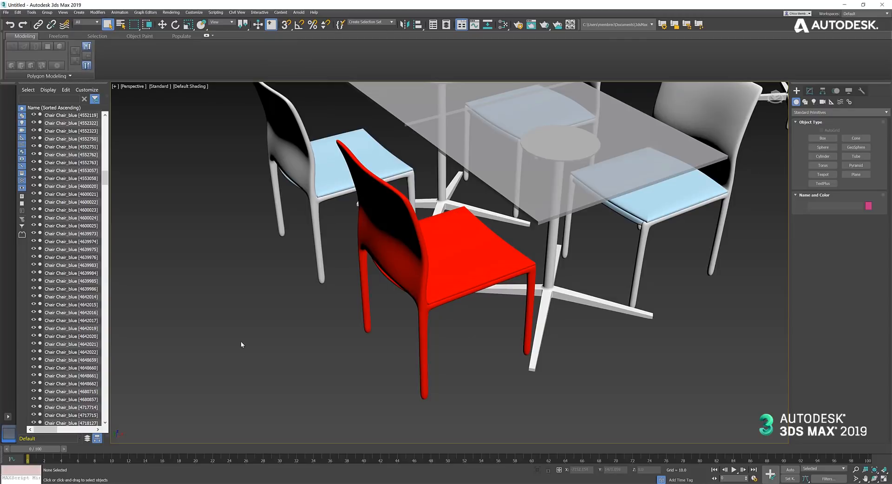
pyautogui.moveTo(113, 136)
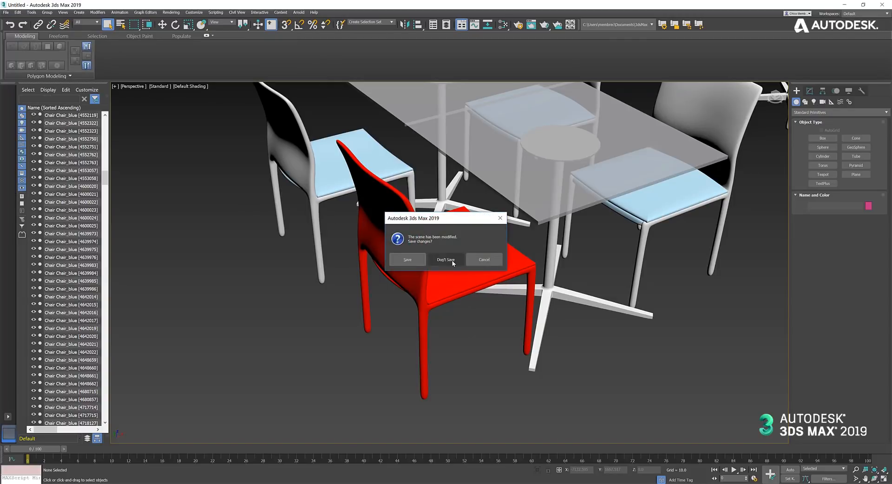
# Discard changes and confirm resetting the scene to empty
pyautogui.click(445, 260)
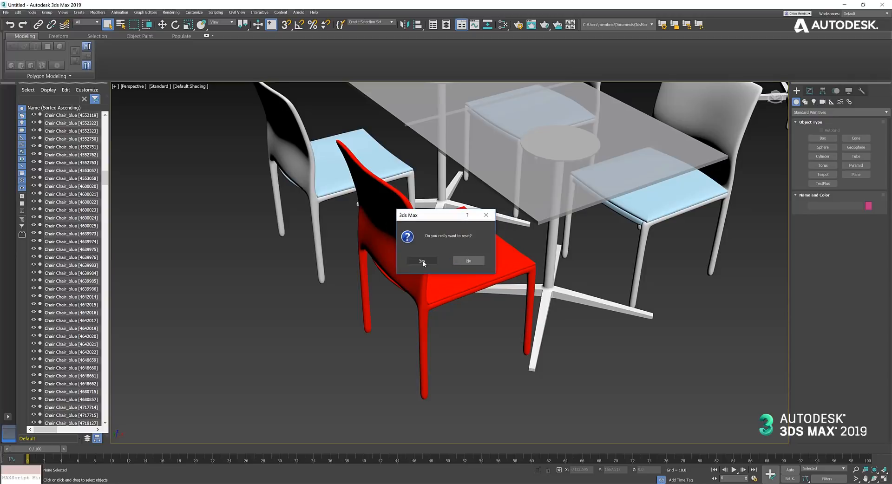
pyautogui.click(421, 260)
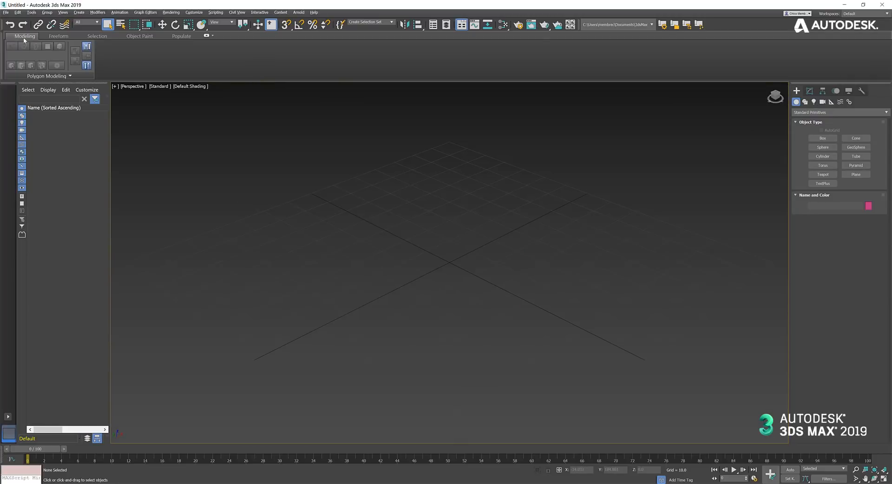
pyautogui.click(6, 12)
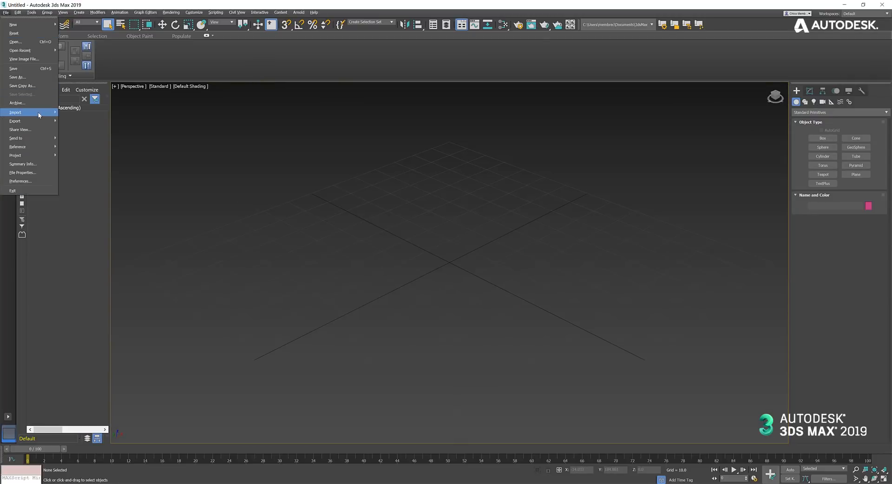
# Re-import Community Center 2019.rvt with the Combine By Revit Material rule
pyautogui.click(16, 113)
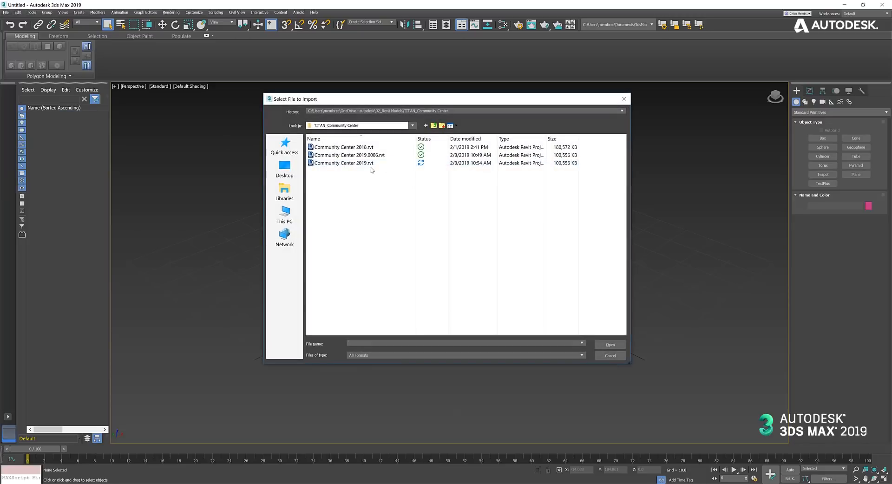
pyautogui.click(609, 355)
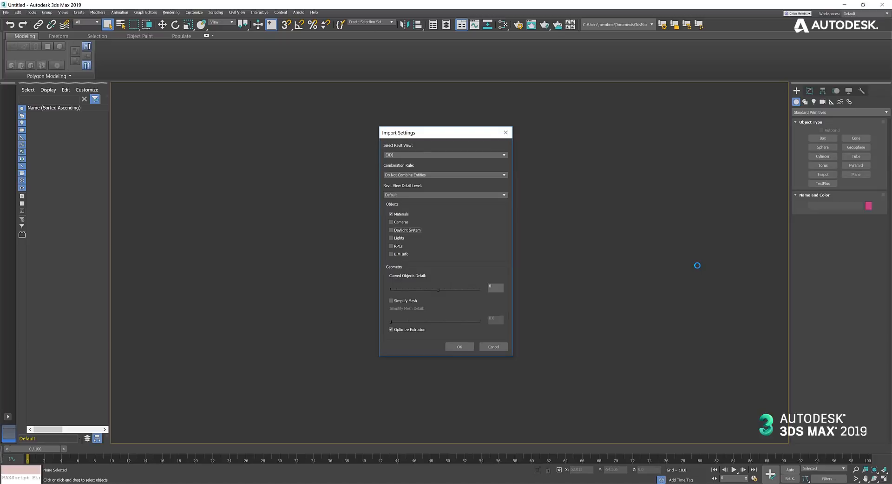
pyautogui.moveTo(503, 178)
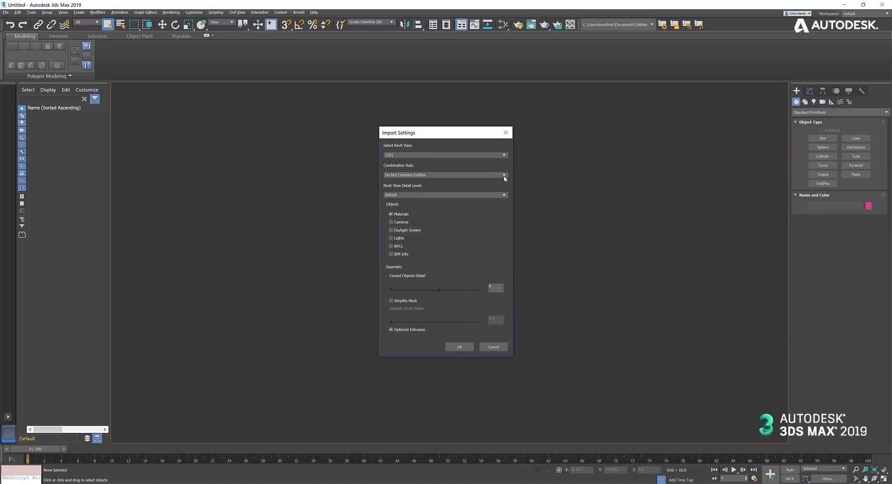
pyautogui.click(503, 175)
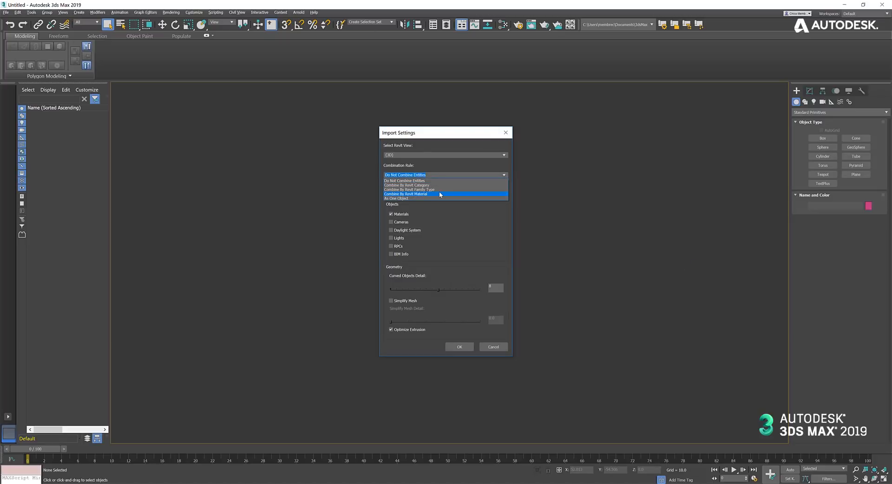
pyautogui.click(405, 194)
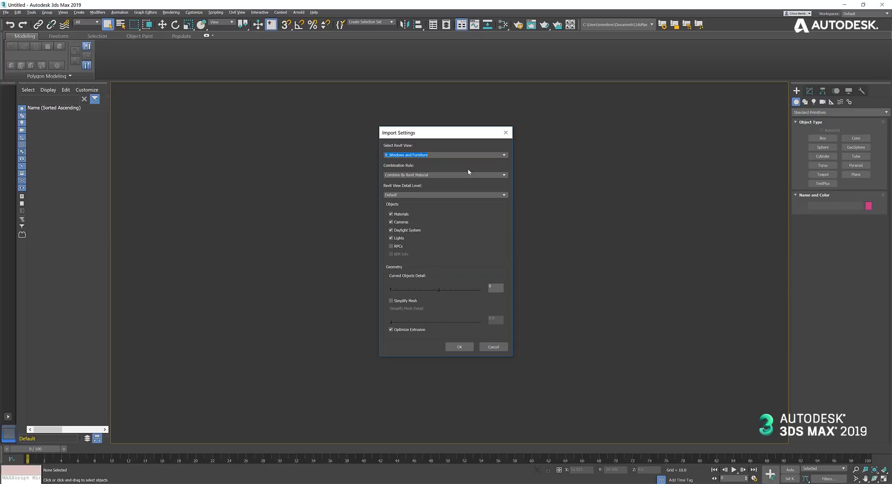
pyautogui.moveTo(496, 171)
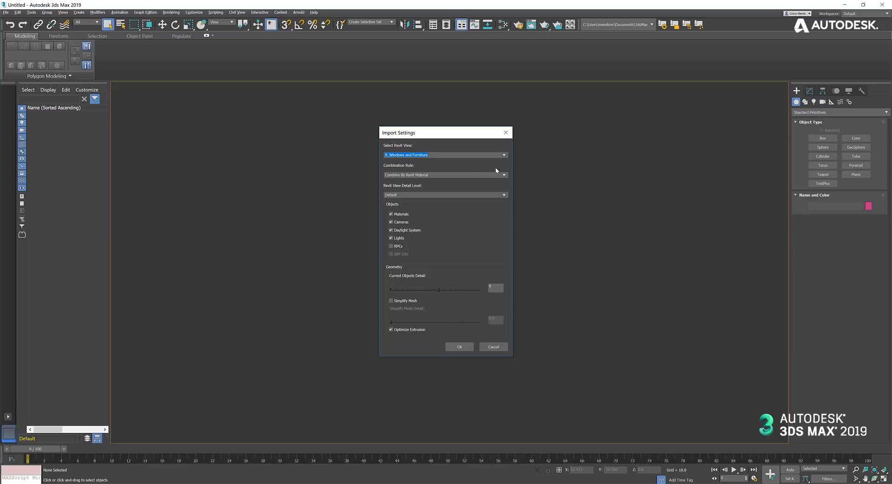
pyautogui.moveTo(468, 136)
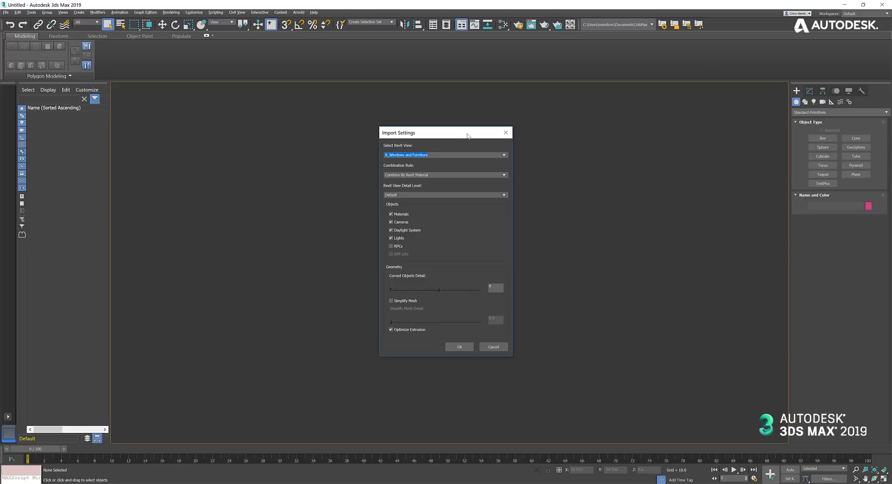
pyautogui.moveTo(498, 207)
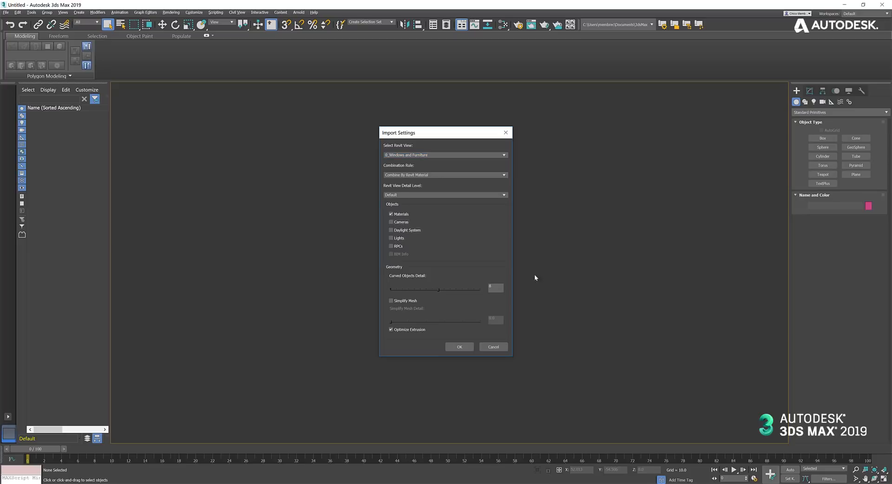
# Confirm the import settings and import all listed materials
pyautogui.click(459, 347)
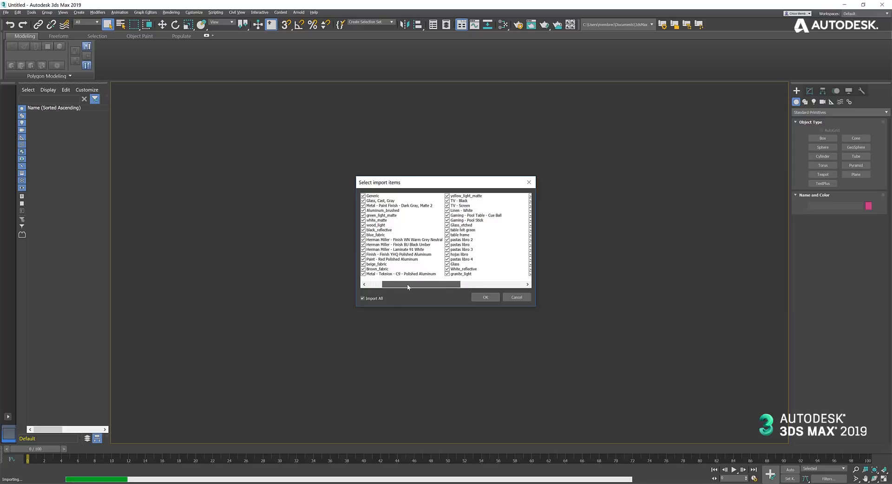
pyautogui.moveTo(407, 284); pyautogui.dragTo(435, 284)
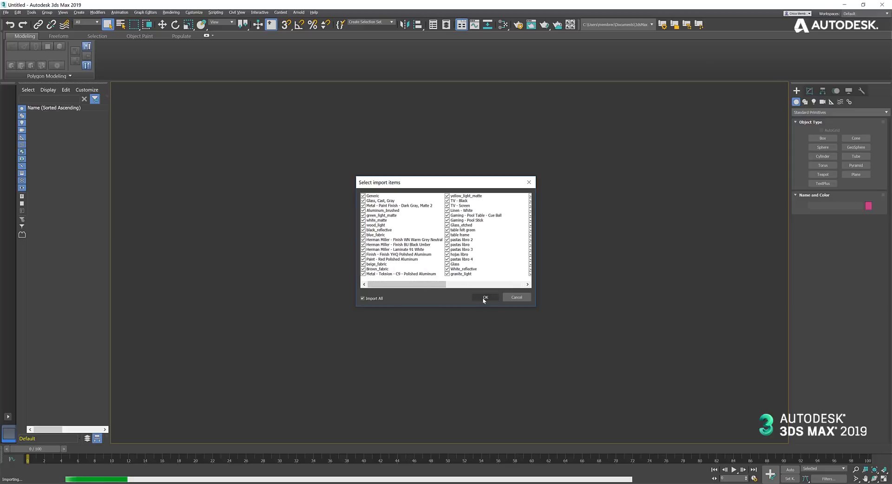
pyautogui.click(484, 297)
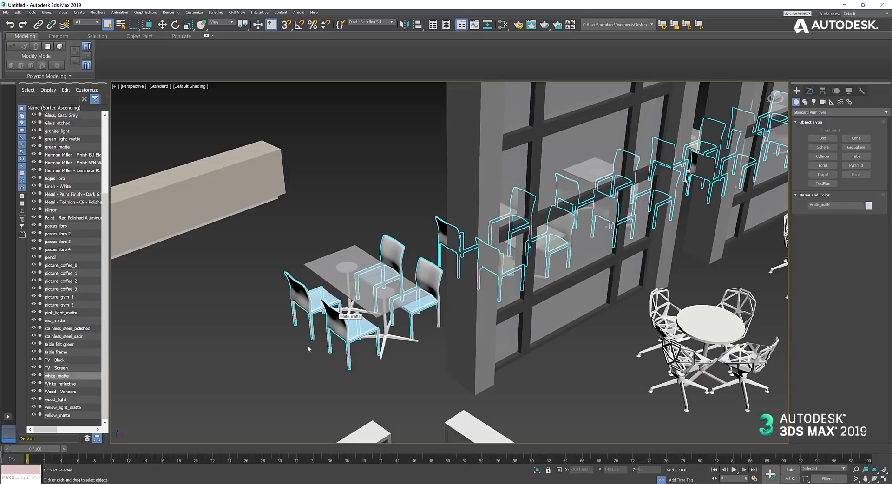
# Clear the chair selection and assign the red material to the chair-seat object
pyautogui.click(308, 350)
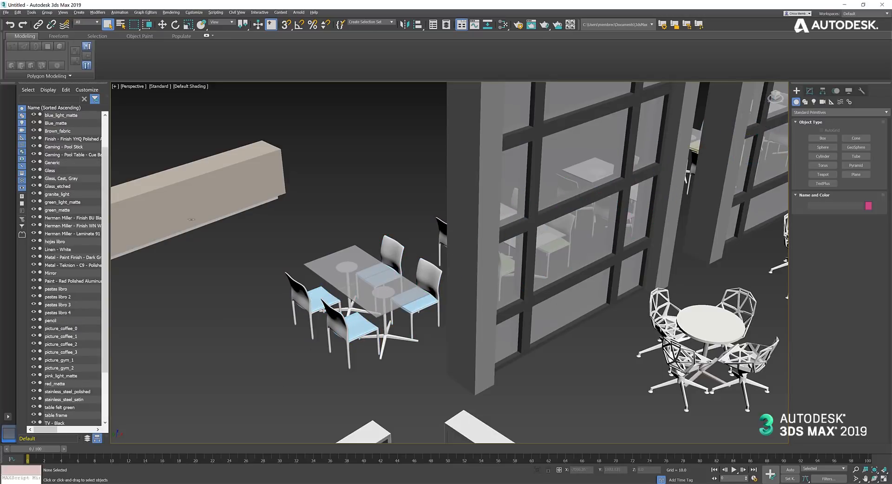
pyautogui.click(503, 24)
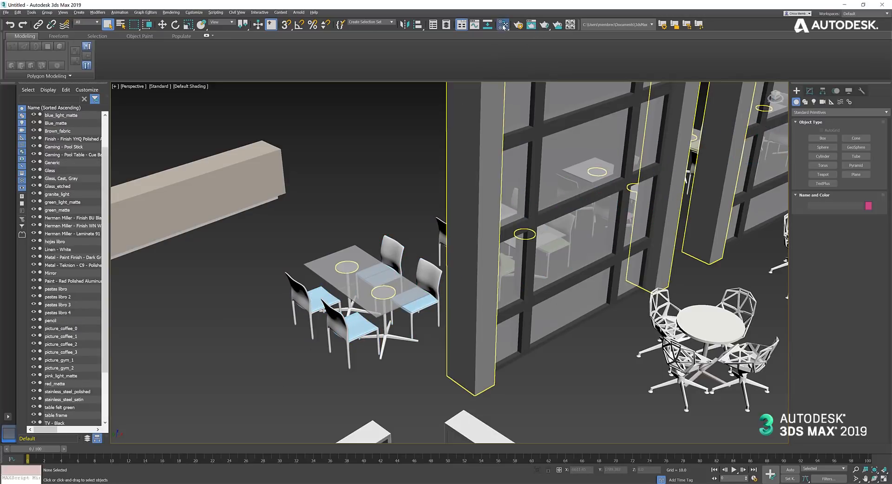
pyautogui.click(503, 24)
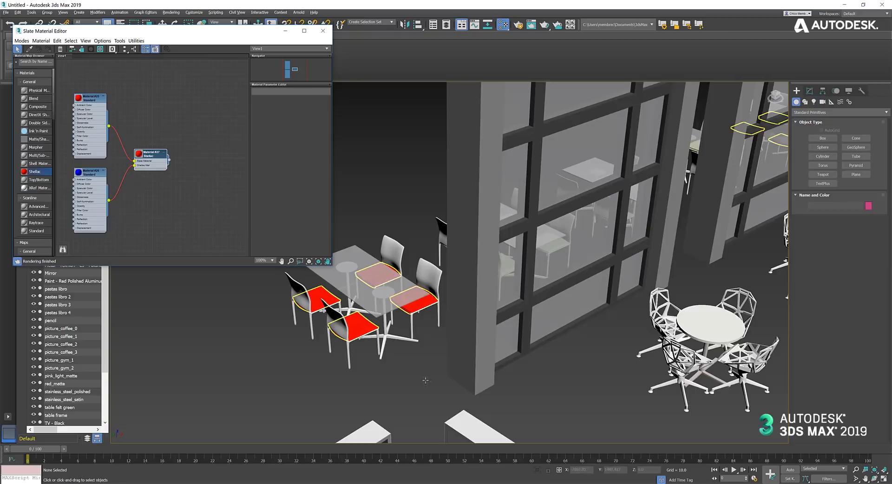
pyautogui.scroll(-3)
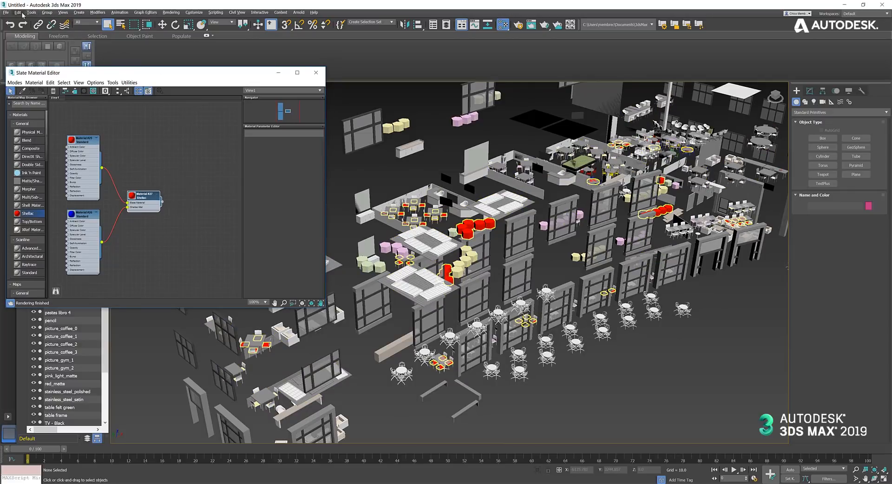
pyautogui.click(24, 24)
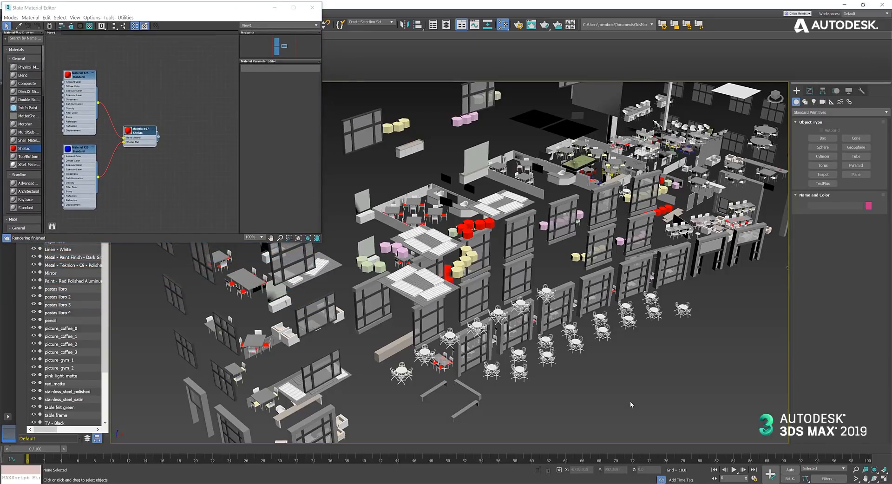
pyautogui.moveTo(631, 404)
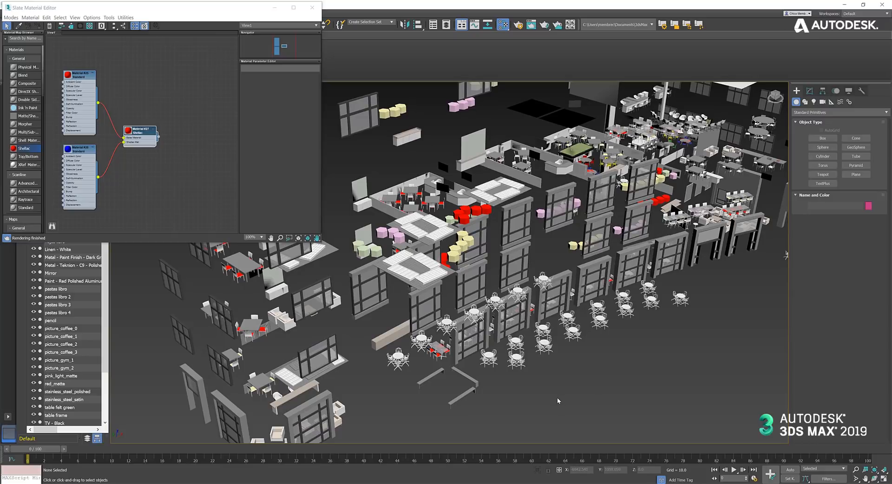
pyautogui.moveTo(504, 416)
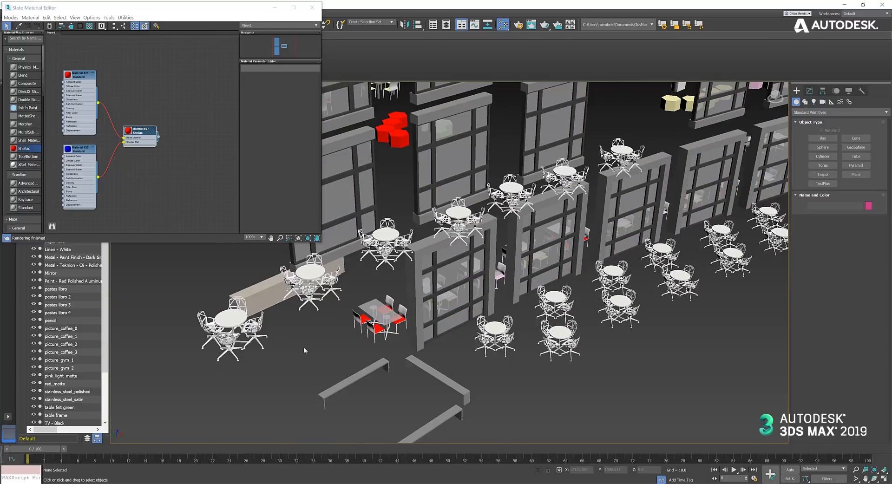
pyautogui.moveTo(368, 291)
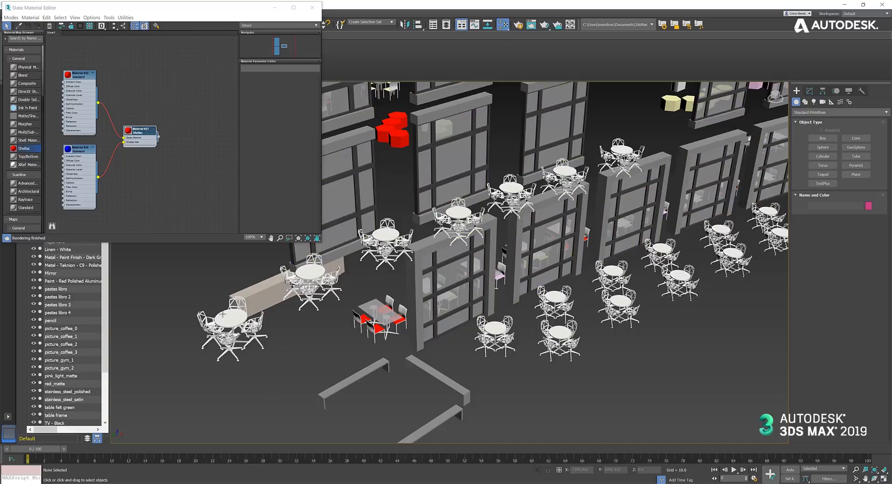
# Add a new material node and assign it to the building's windows, turning the panes blue
pyautogui.click(27, 108)
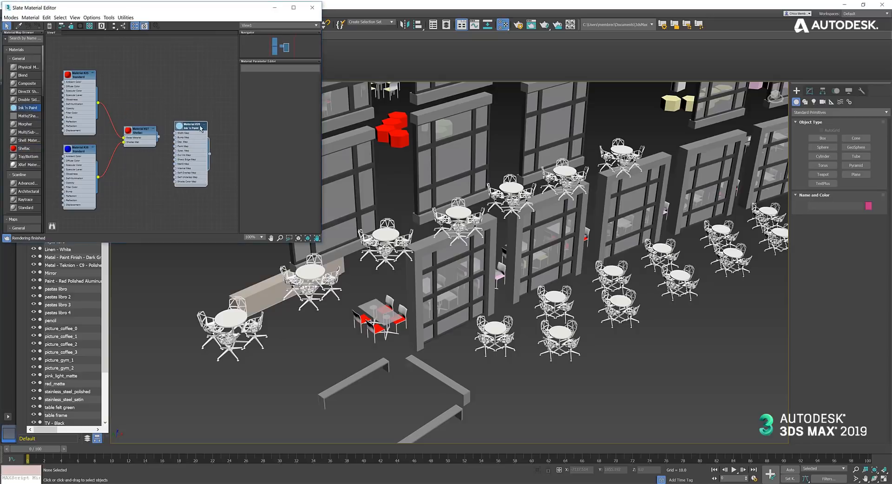
pyautogui.moveTo(190, 124); pyautogui.dragTo(214, 121)
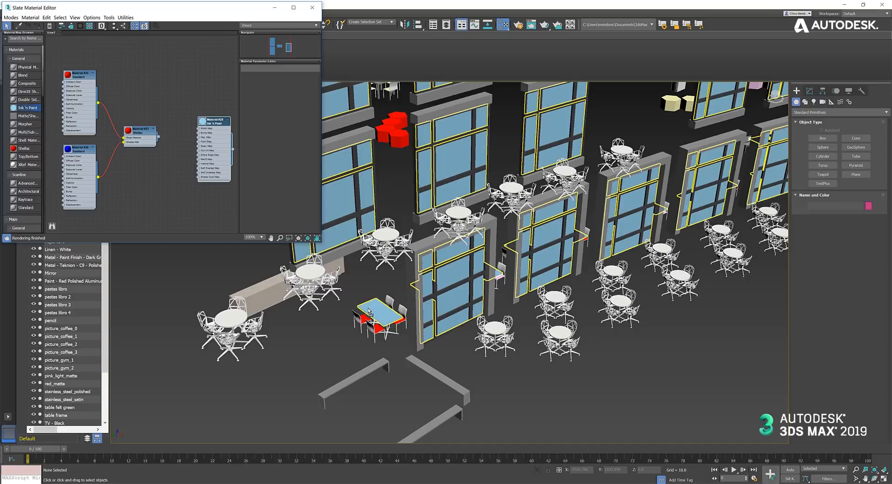
pyautogui.click(303, 365)
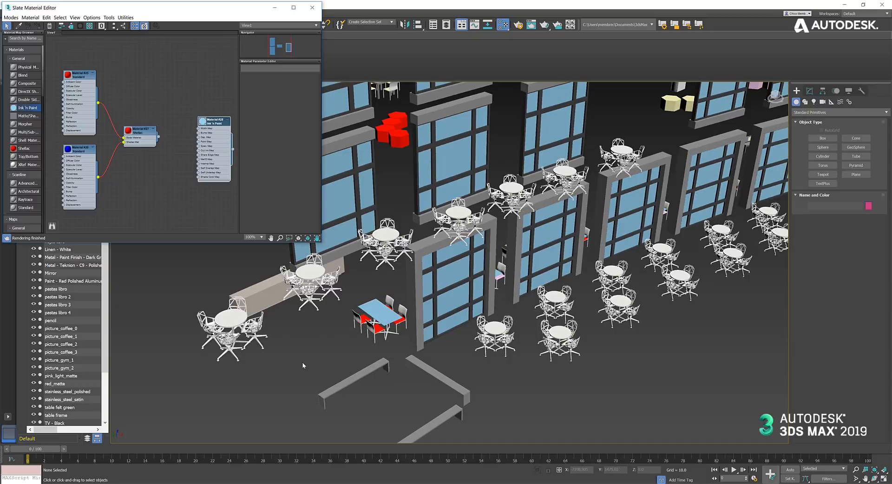
pyautogui.click(312, 8)
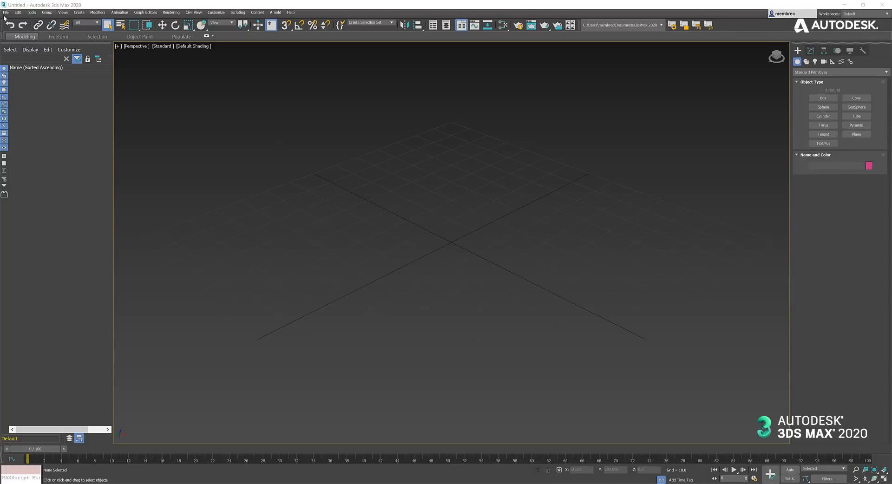
# Start an import in 3ds Max 2020 and choose Community Center 2019.rvt
pyautogui.click(6, 12)
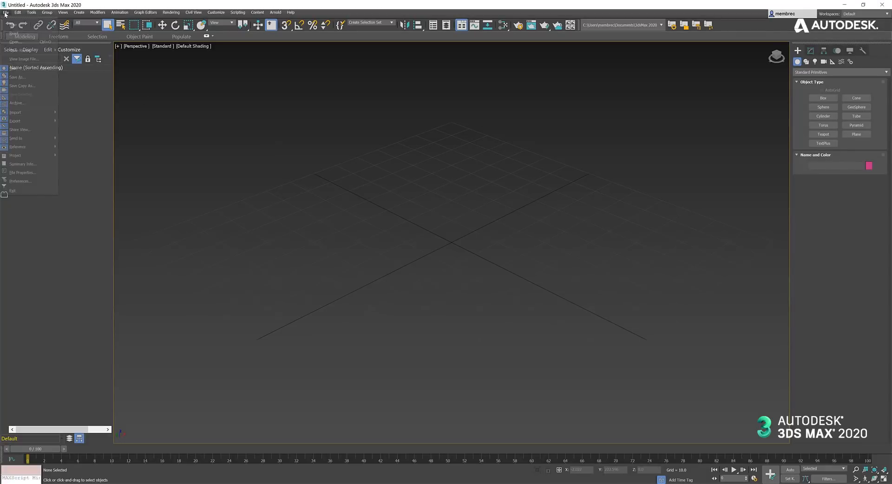
pyautogui.moveTo(19, 103)
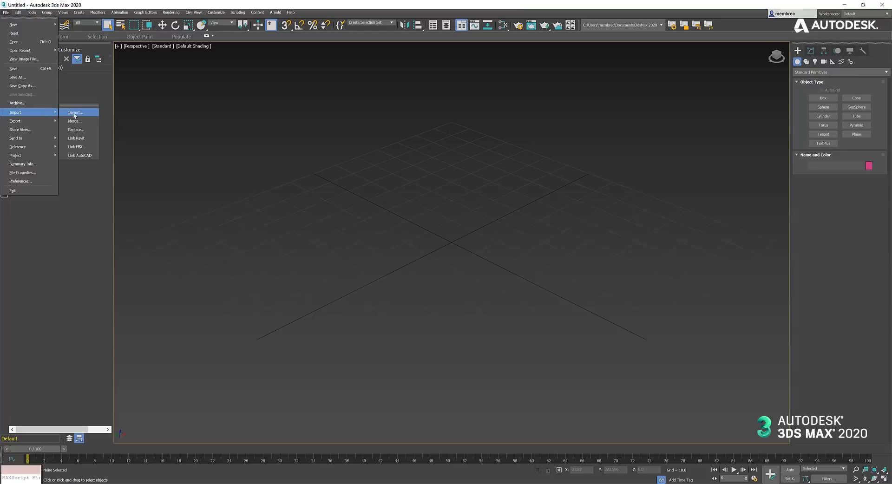
pyautogui.click(75, 112)
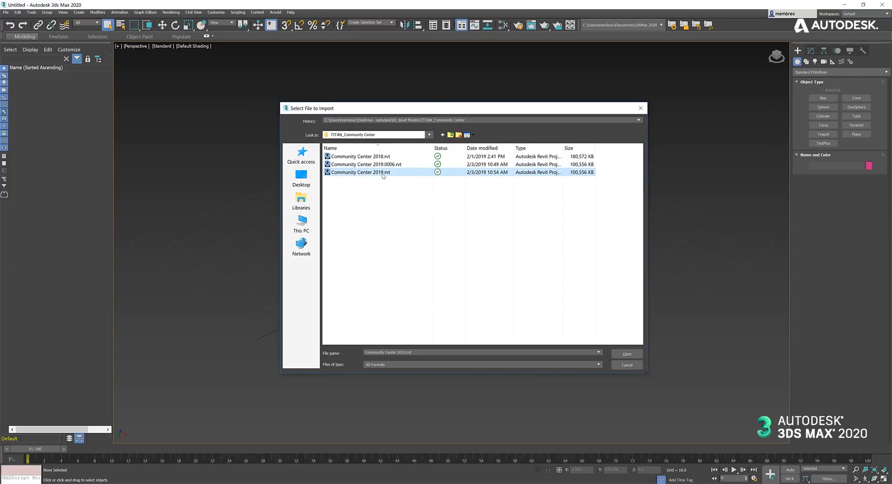
pyautogui.moveTo(415, 189)
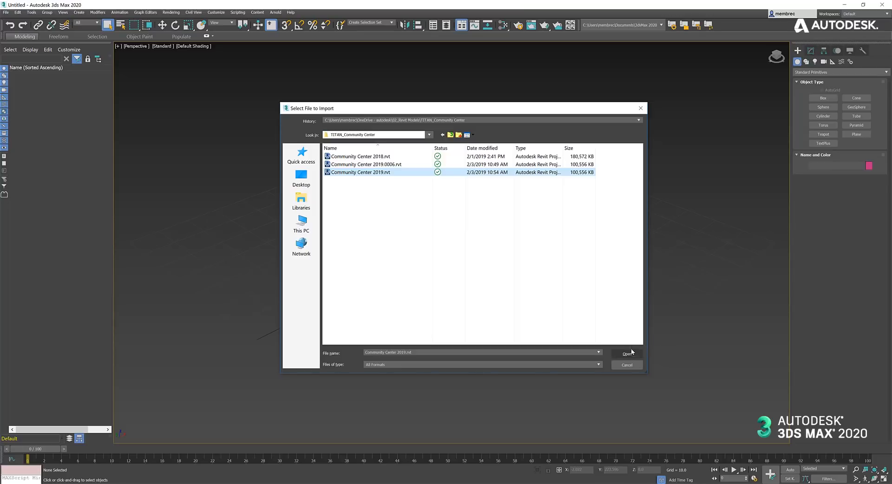
pyautogui.moveTo(673, 259)
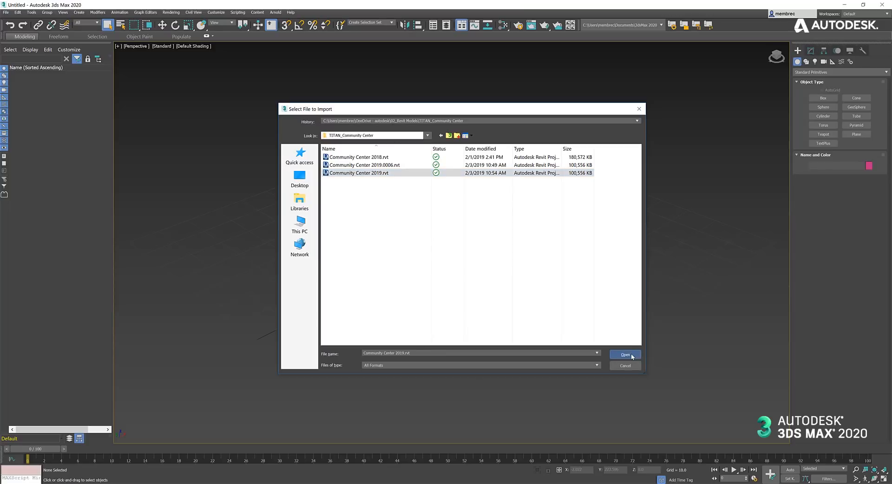
pyautogui.click(625, 354)
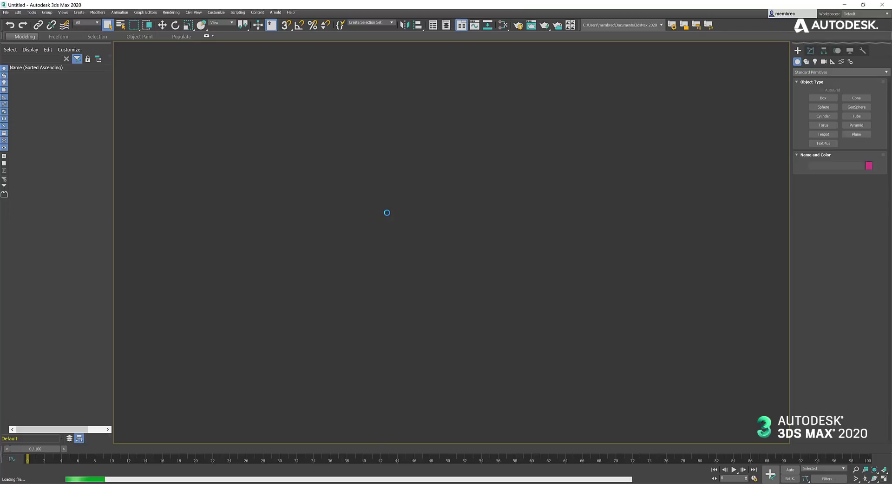
# Pick the Windows and Furniture view and the Combine By Revit Category and Material rule
pyautogui.click(503, 156)
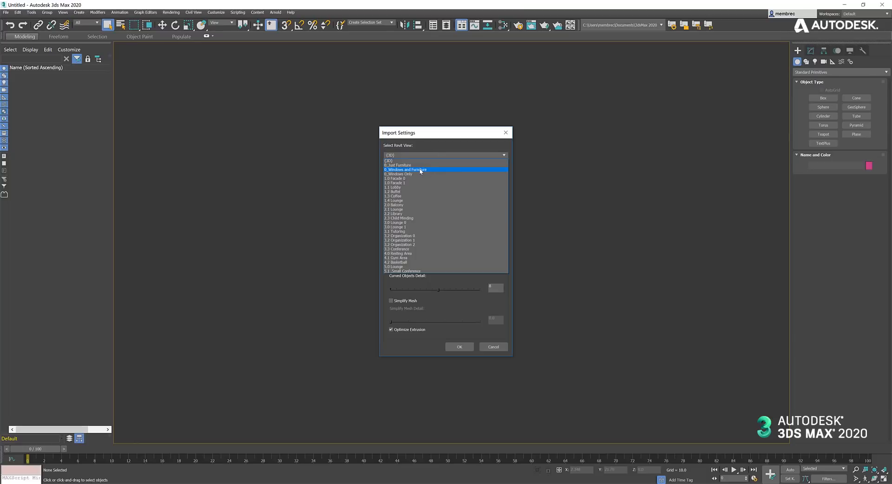
pyautogui.moveTo(412, 173)
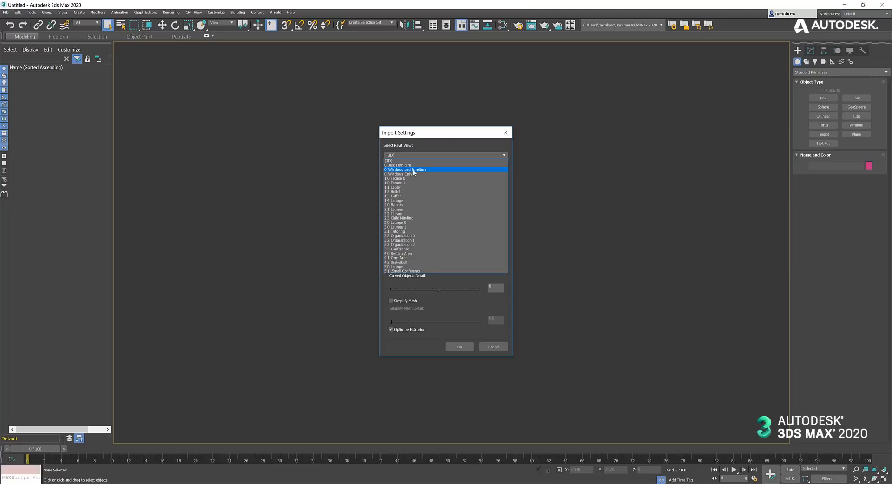
pyautogui.click(403, 169)
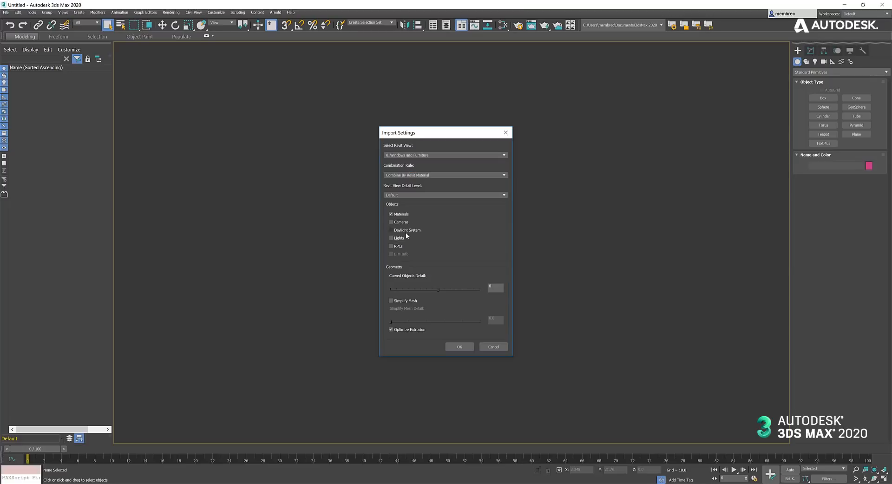
pyautogui.click(503, 174)
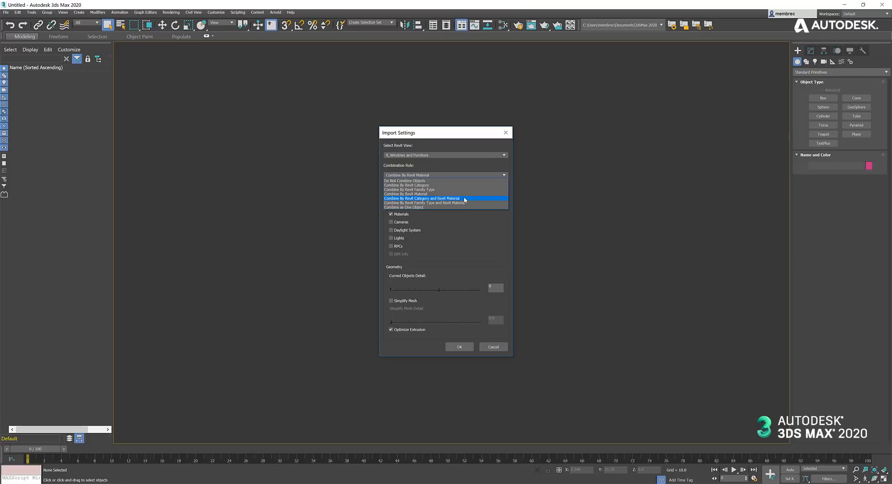
pyautogui.moveTo(464, 201)
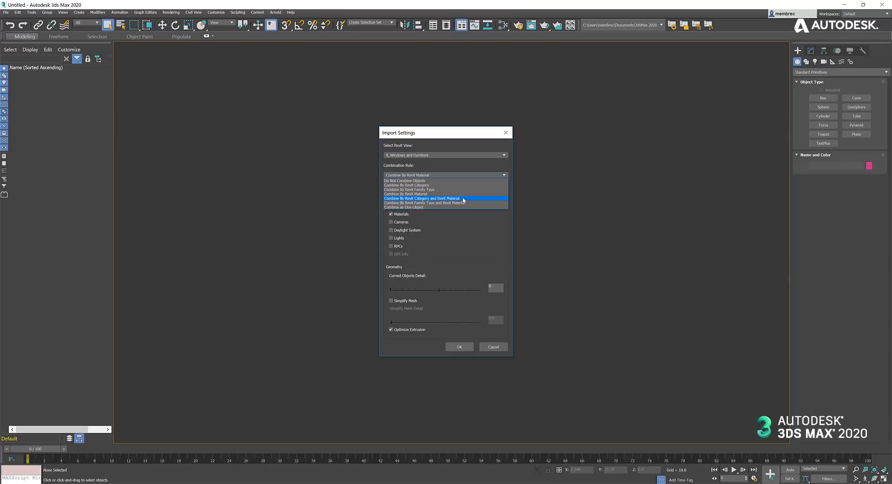
pyautogui.click(422, 198)
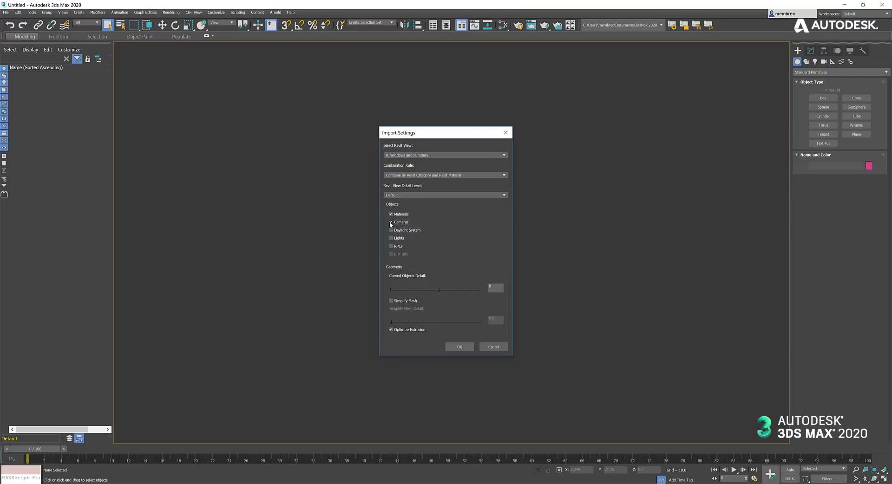
# Confirm the settings and import the Furniture and Windows categories
pyautogui.click(459, 346)
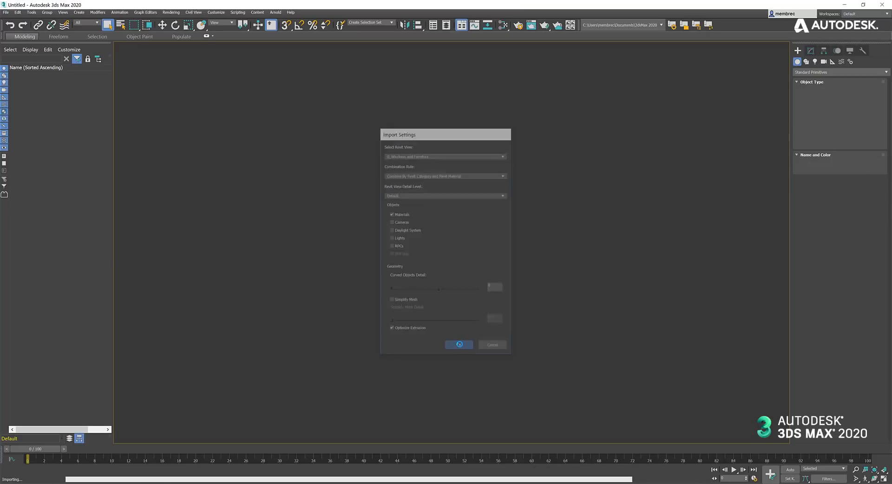
pyautogui.click(458, 345)
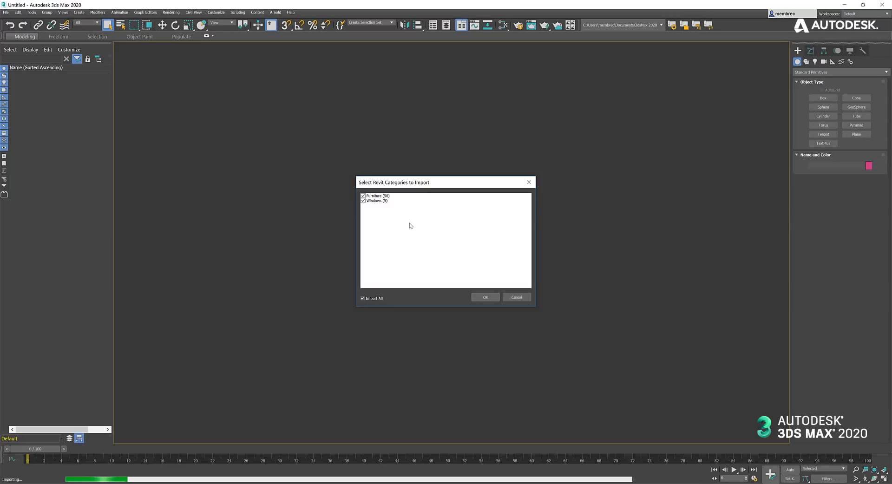
pyautogui.moveTo(441, 207)
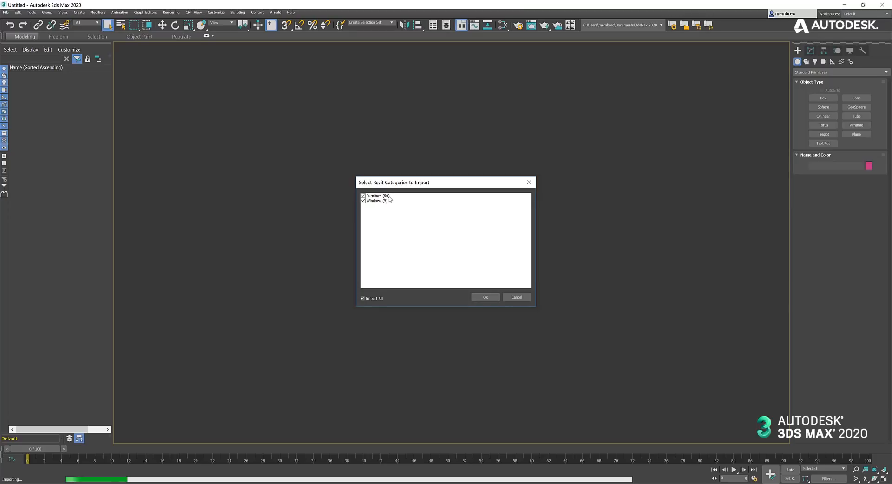
pyautogui.moveTo(398, 204)
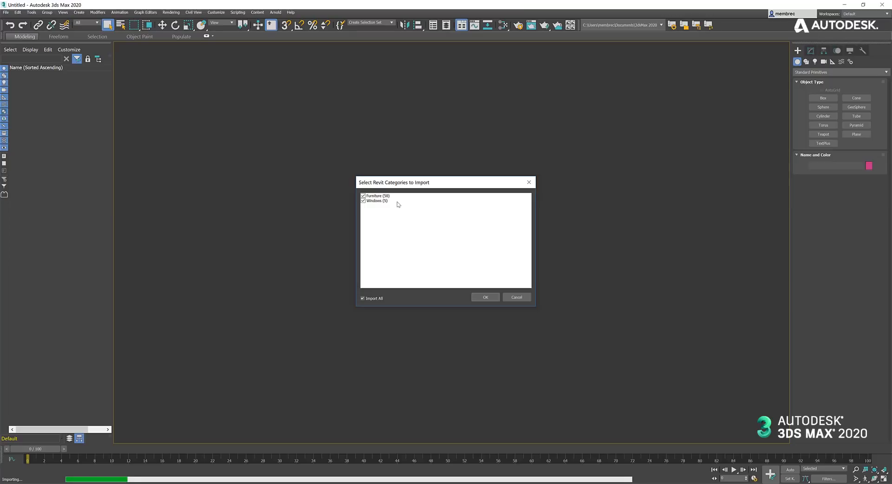
pyautogui.moveTo(377, 204)
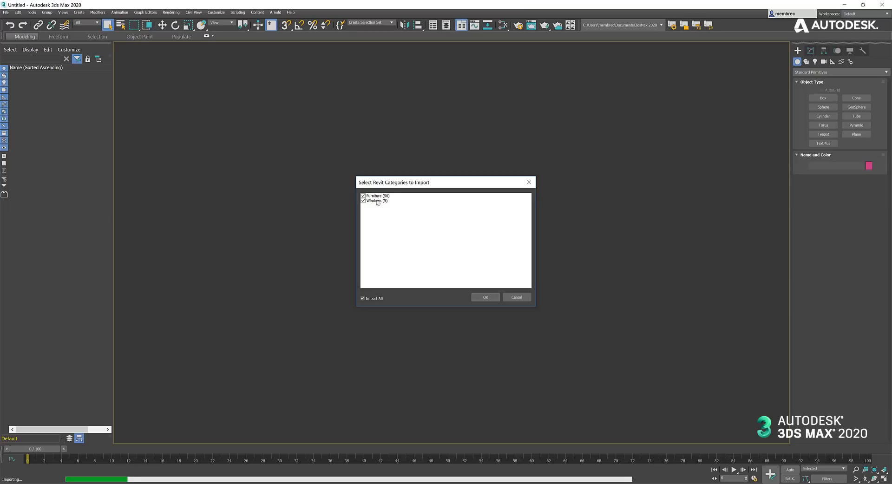
pyautogui.moveTo(396, 199)
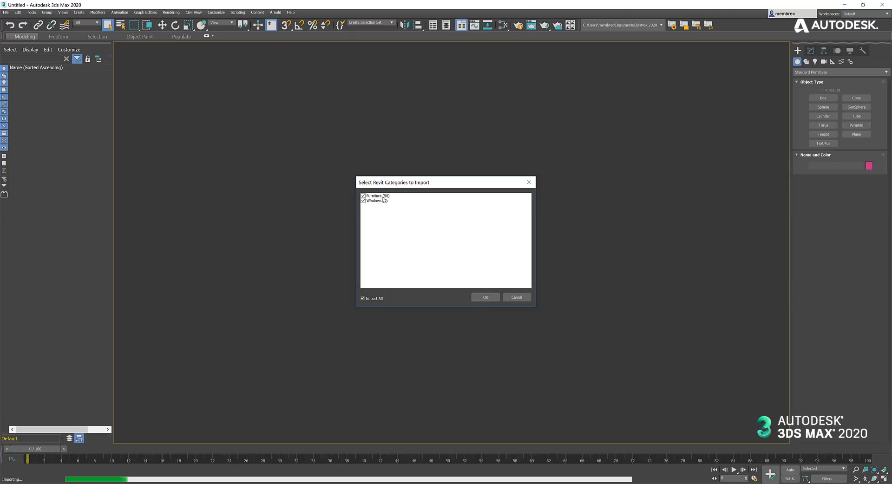
pyautogui.moveTo(379, 210)
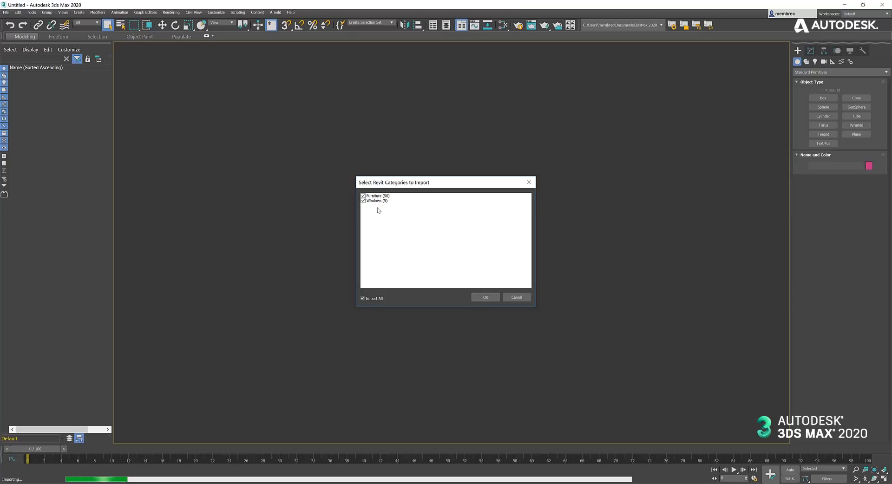
pyautogui.moveTo(396, 212)
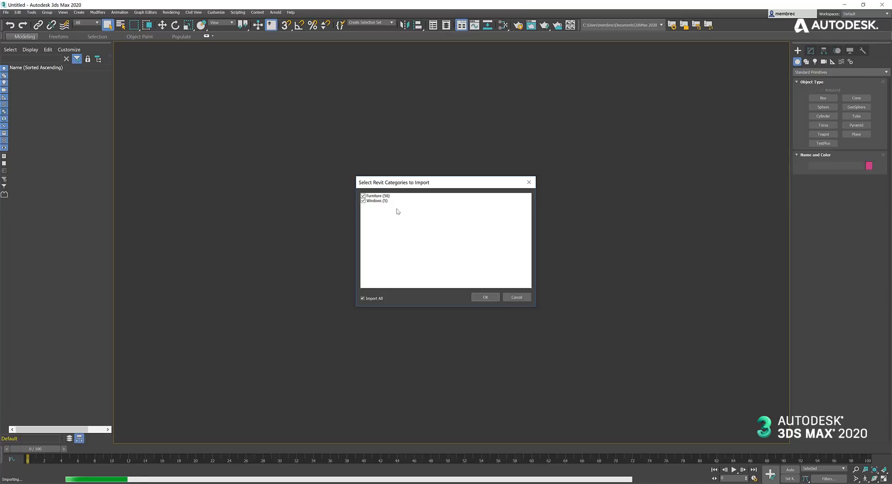
pyautogui.moveTo(376, 198)
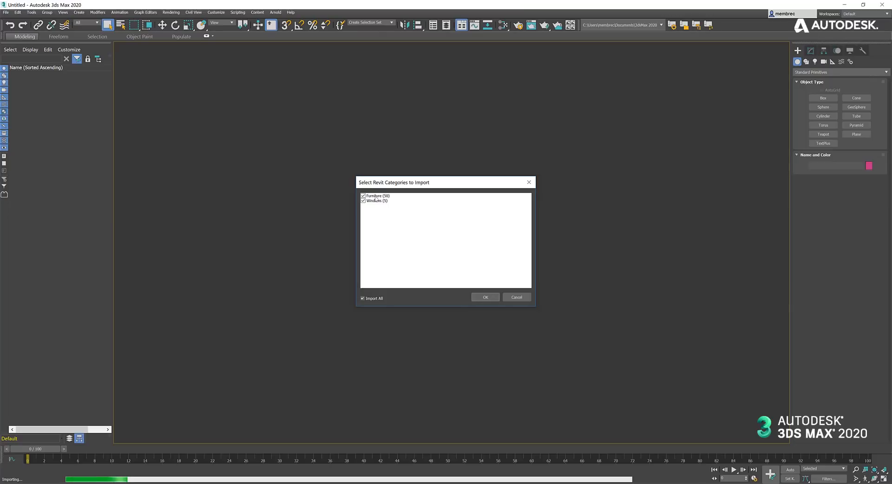
pyautogui.moveTo(442, 232)
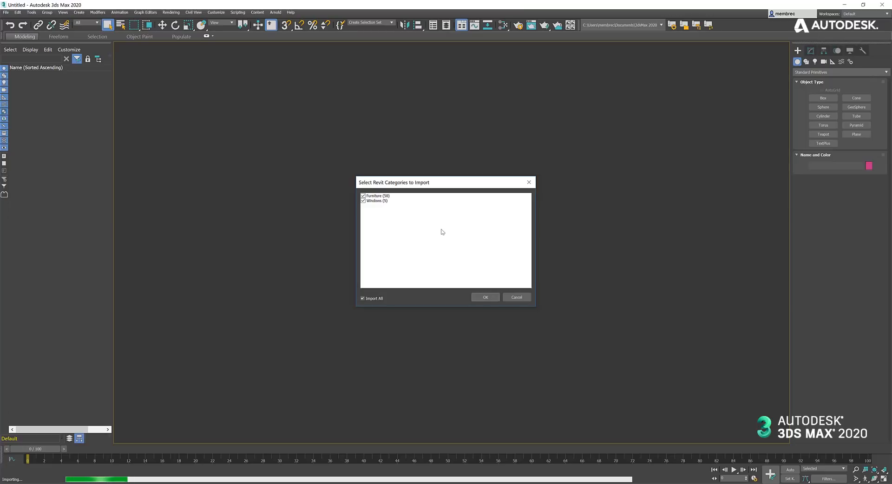
pyautogui.moveTo(446, 231)
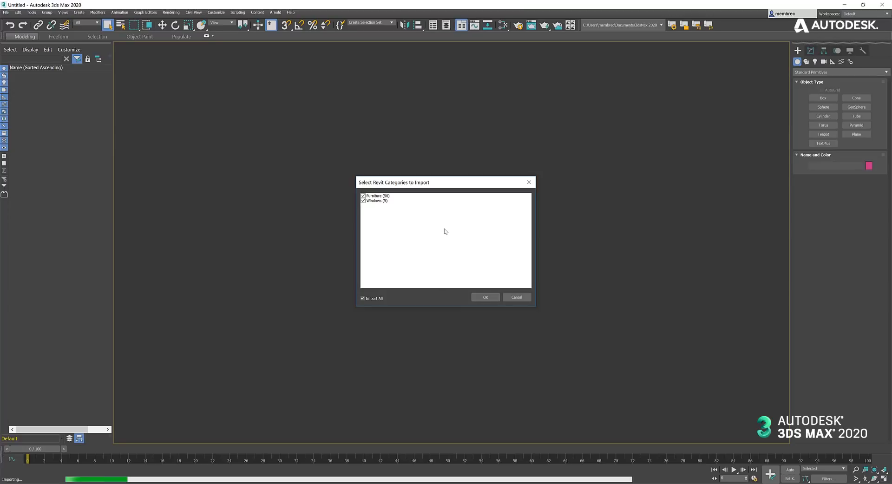
pyautogui.click(485, 298)
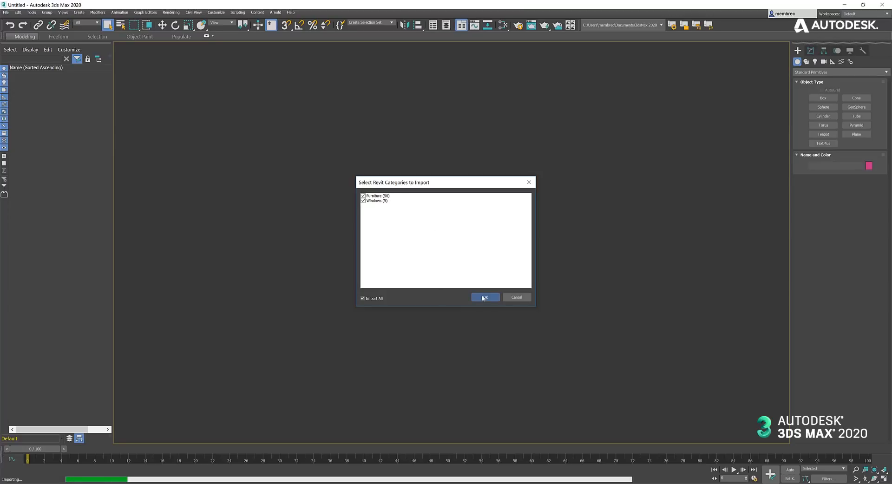
# Confirm the import, browse the Scene Explorer and select the Furniture_aluminum_polished object to inspect it
pyautogui.click(484, 298)
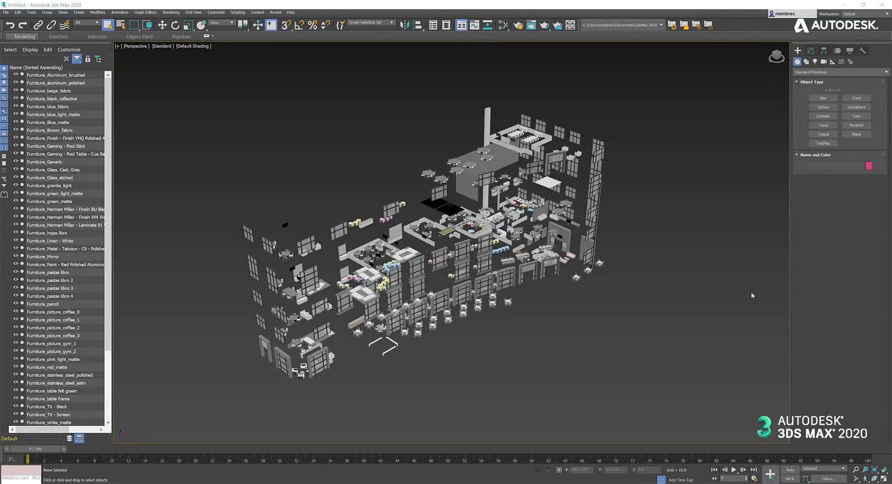
pyautogui.moveTo(730, 302)
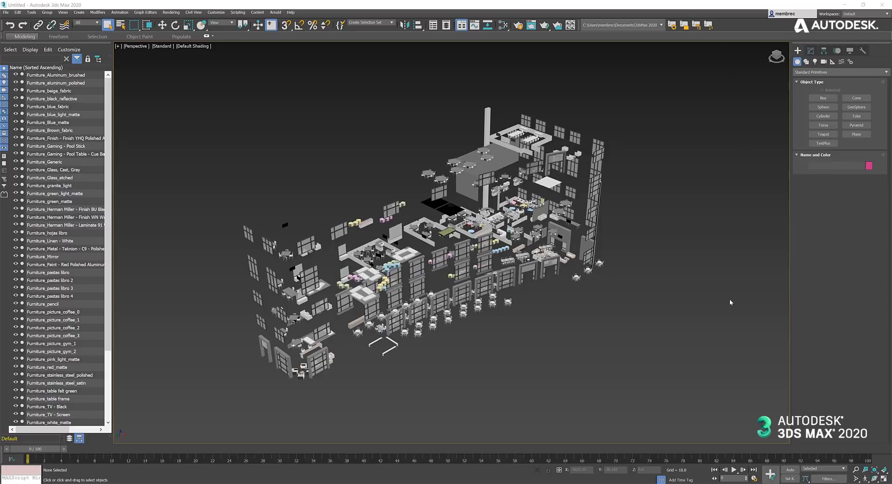
pyautogui.moveTo(658, 385)
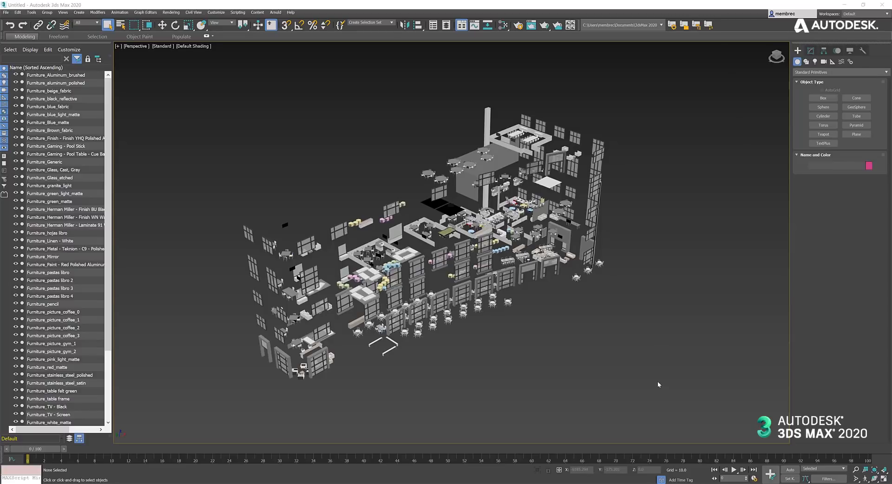
pyautogui.moveTo(171, 265)
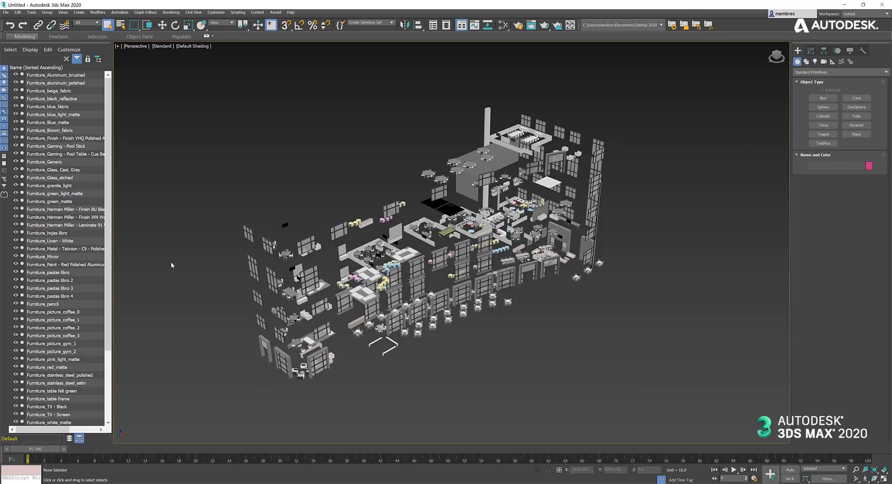
pyautogui.scroll(-3)
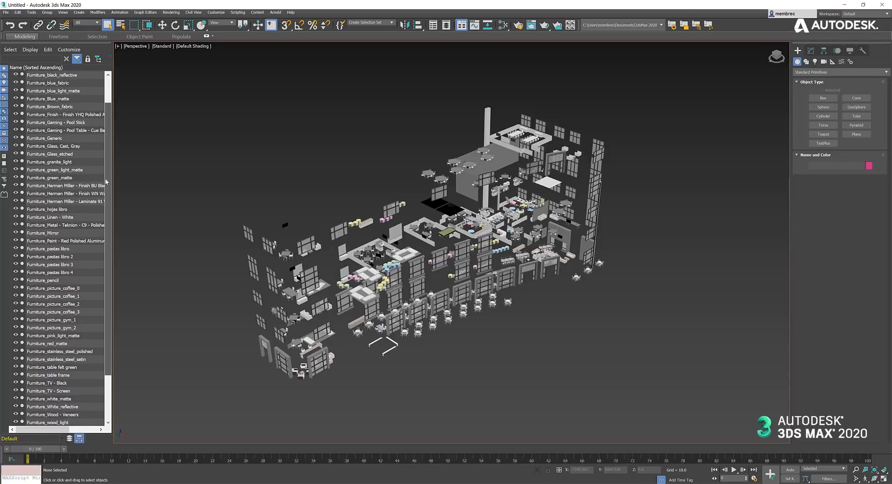
pyautogui.scroll(3)
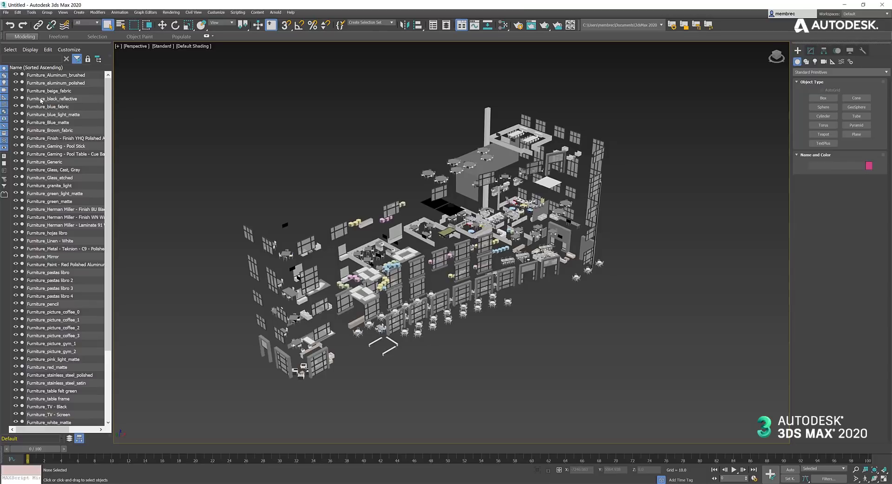
pyautogui.moveTo(61, 76)
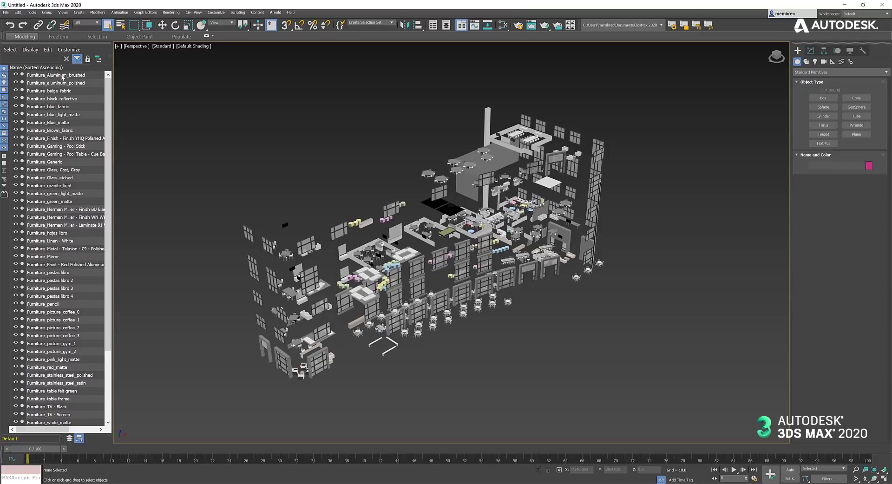
pyautogui.click(55, 83)
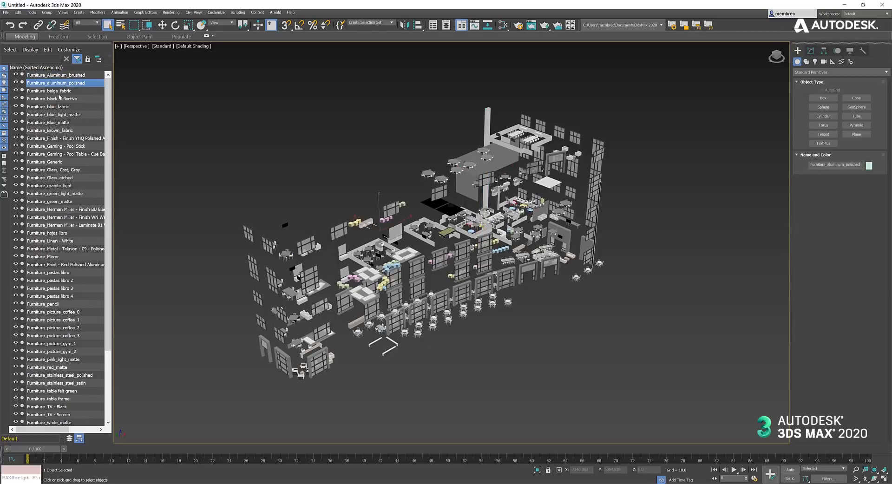
pyautogui.click(397, 392)
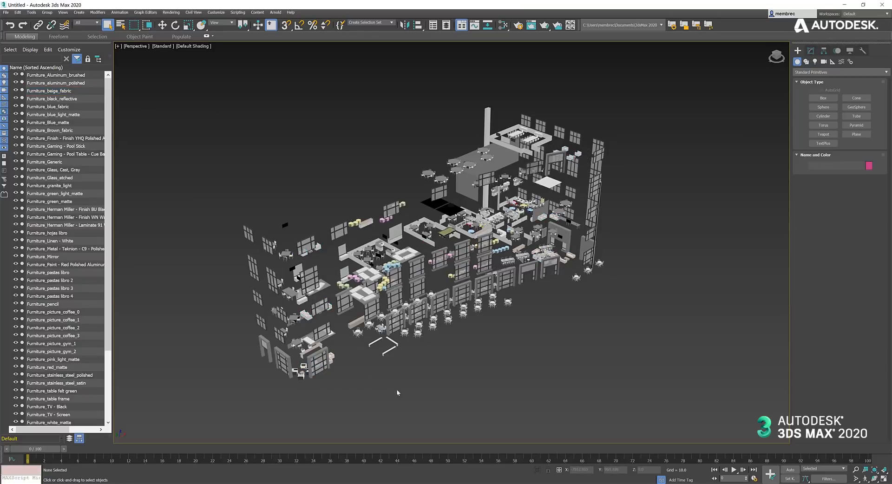
pyautogui.moveTo(411, 373)
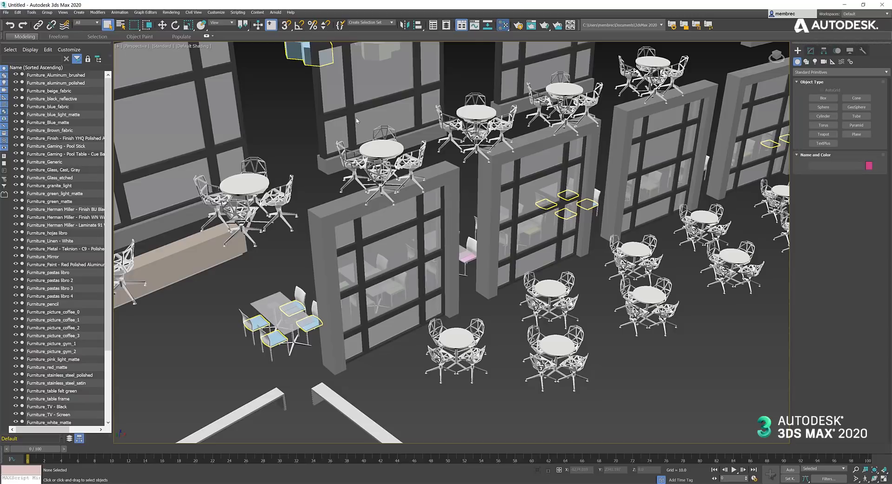
# Create a new Autodesk material node in the Slate Material Editor and apply it so the furniture seats turn red
pyautogui.click(500, 24)
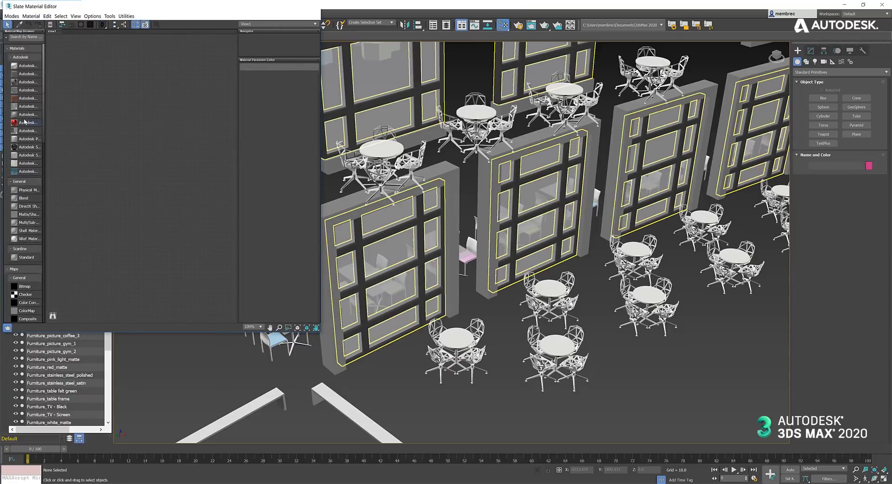
pyautogui.doubleClick(27, 122)
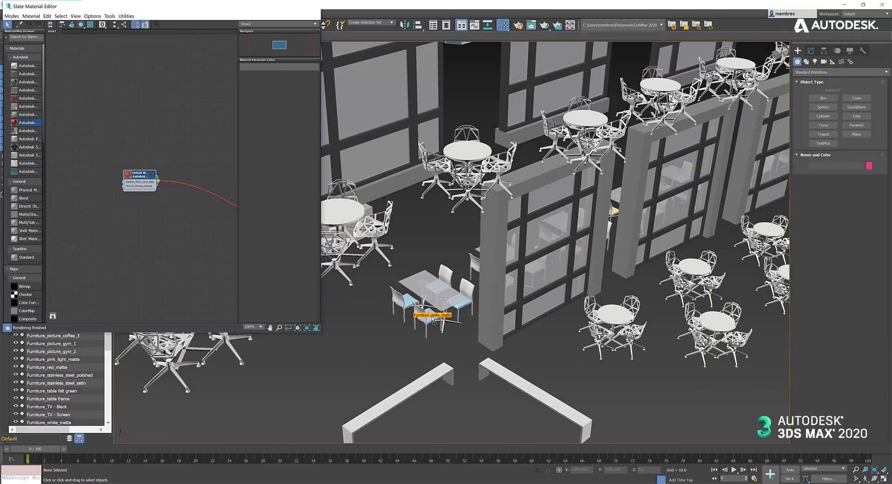
pyautogui.click(432, 308)
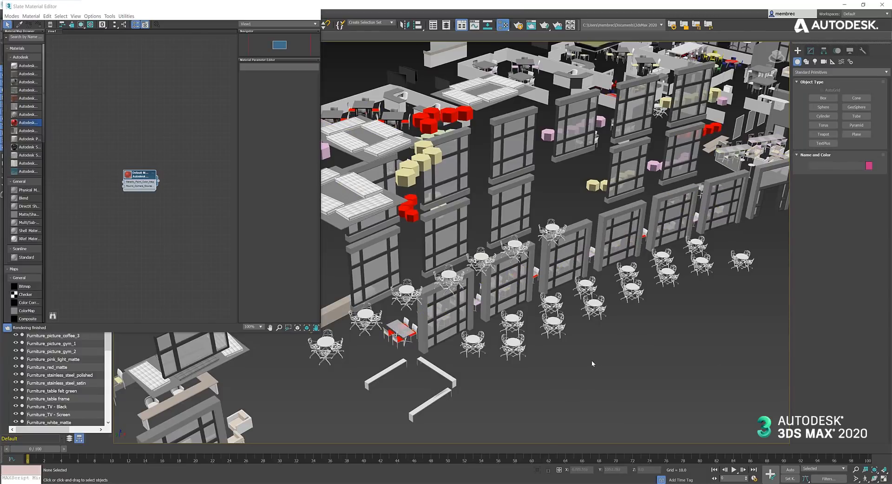
pyautogui.moveTo(600, 362)
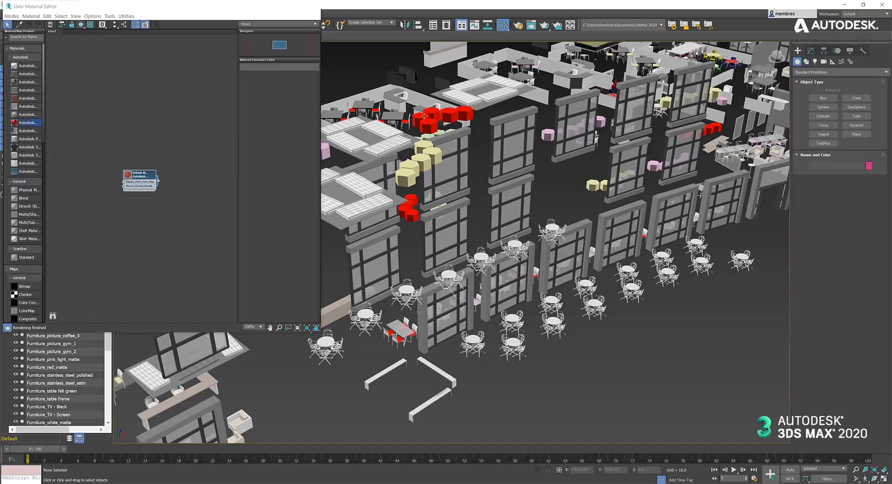
pyautogui.click(426, 117)
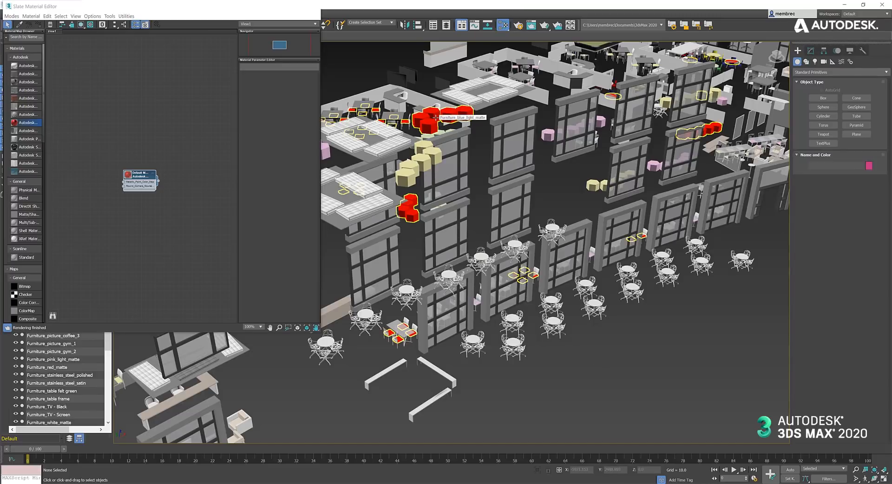
pyautogui.click(563, 382)
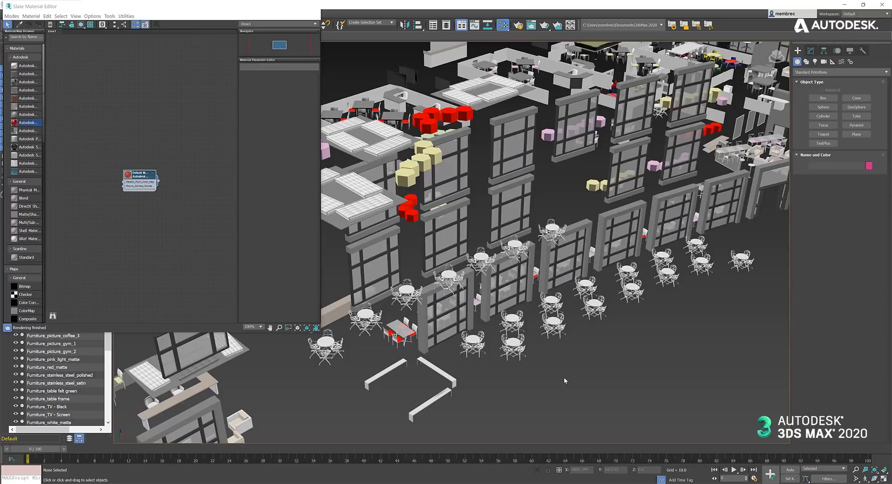
pyautogui.moveTo(502, 391)
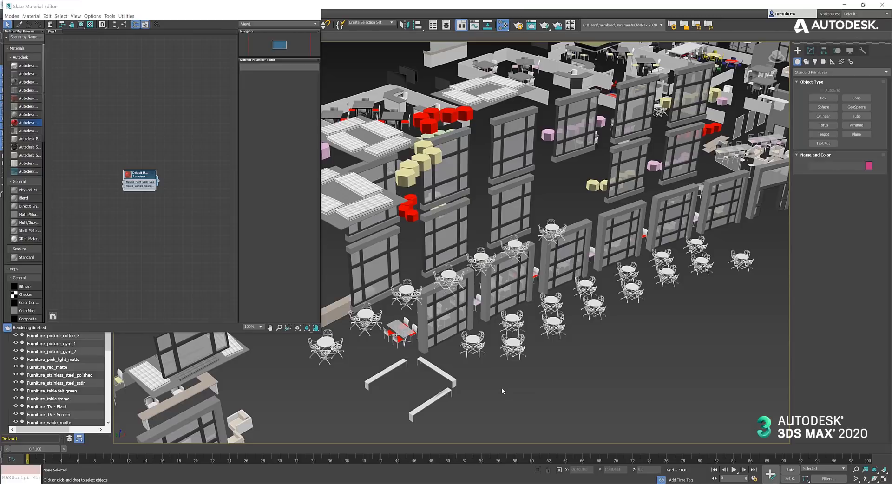
pyautogui.moveTo(513, 388)
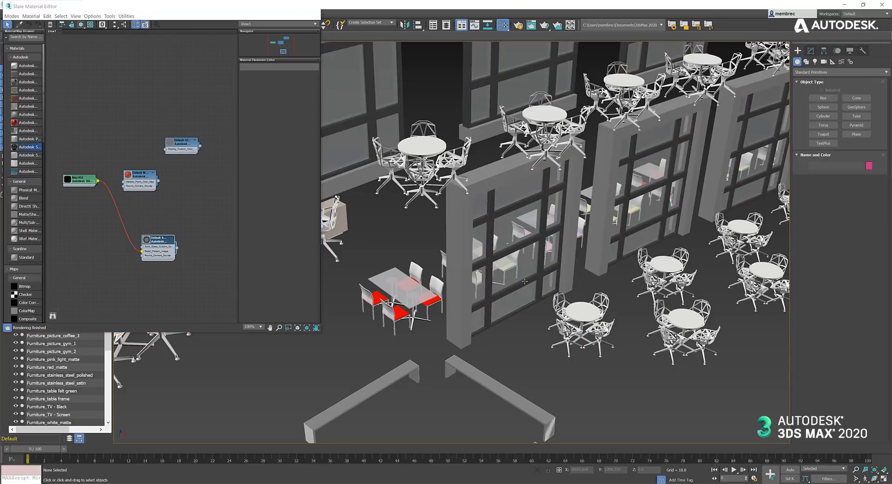
pyautogui.moveTo(523, 282)
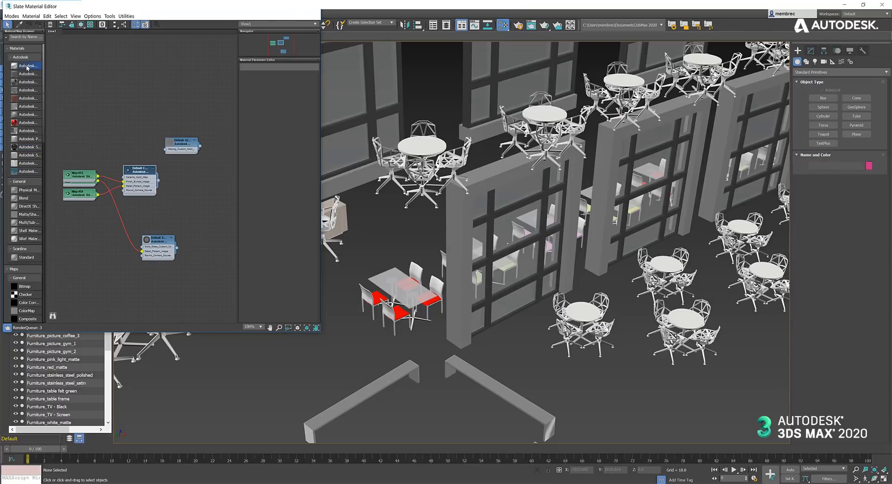
# Add another Autodesk material node to the graph and wire it so the window frames turn dark
pyautogui.moveTo(139, 171); pyautogui.dragTo(125, 106)
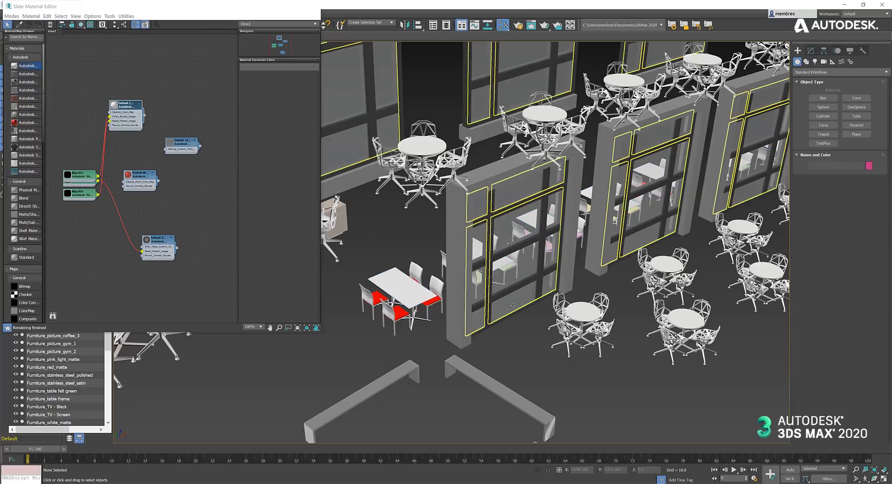
pyautogui.scroll(-3)
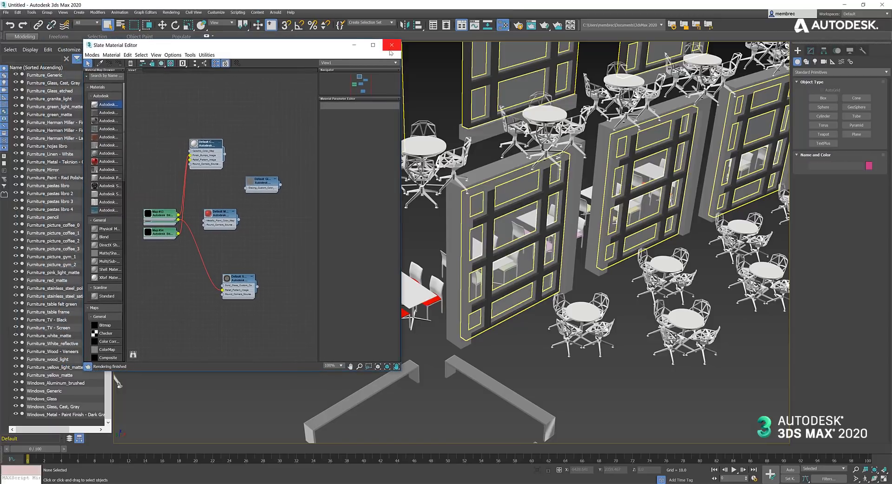
pyautogui.moveTo(441, 373)
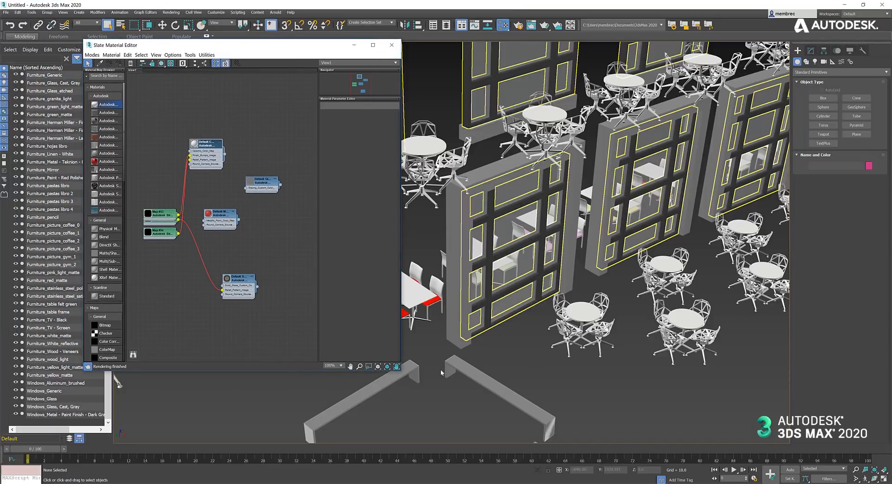